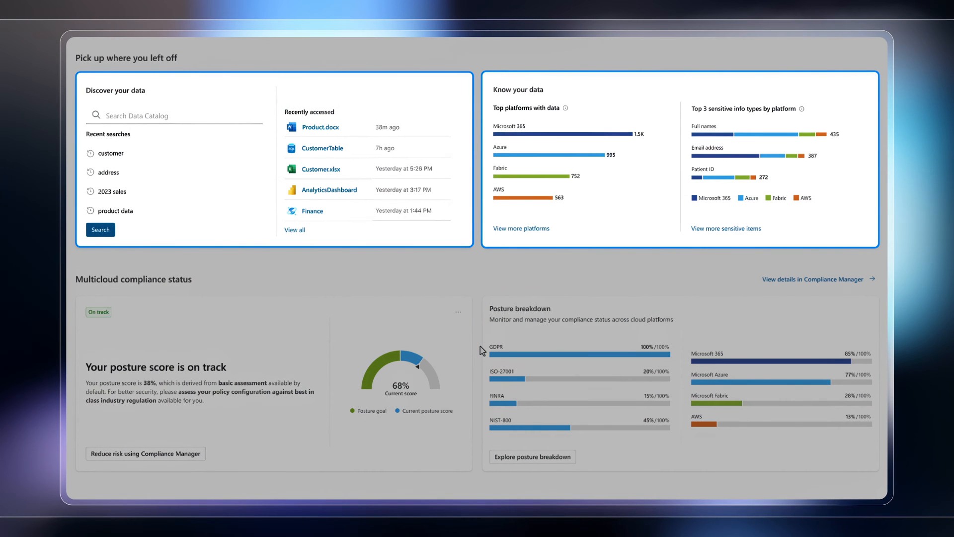
- Scroll the Information Protection overview through setup tasks, multicloud labeling recommendations and coverage reports
scroll(up, 3)
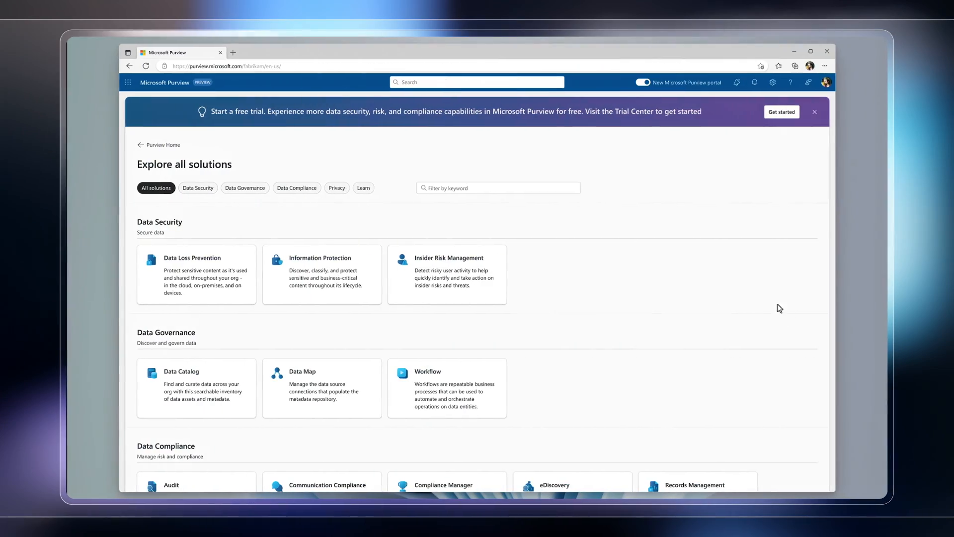
scroll(down, 3)
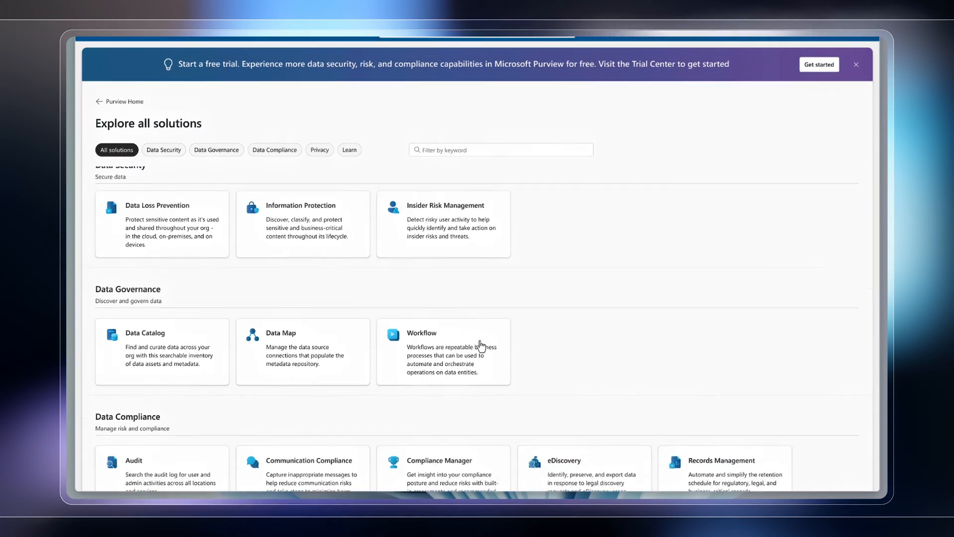
scroll(down, 3)
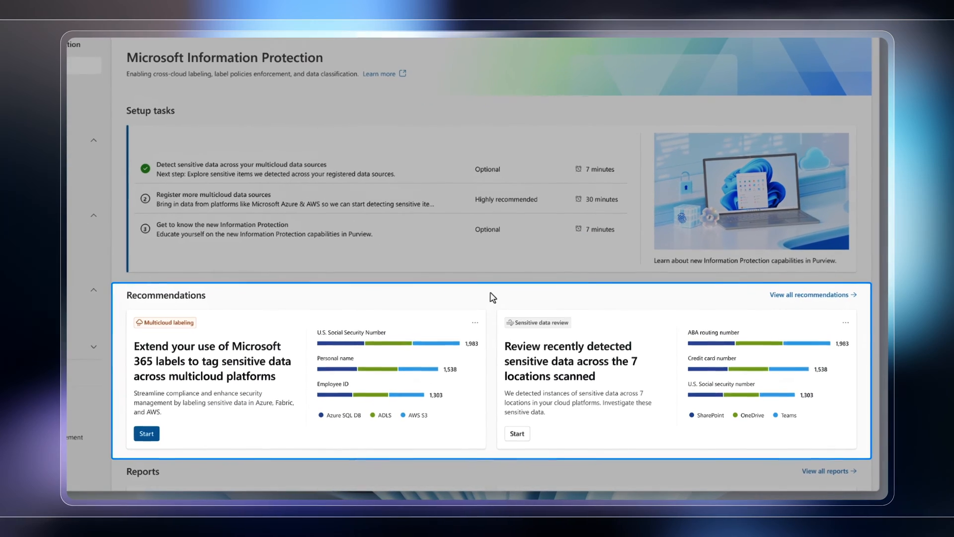
scroll(down, 3)
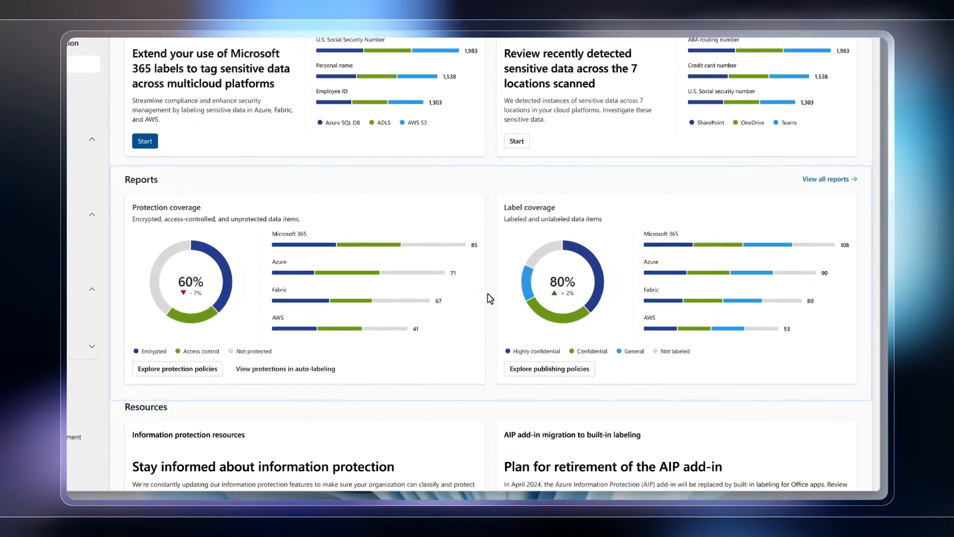
click(490, 299)
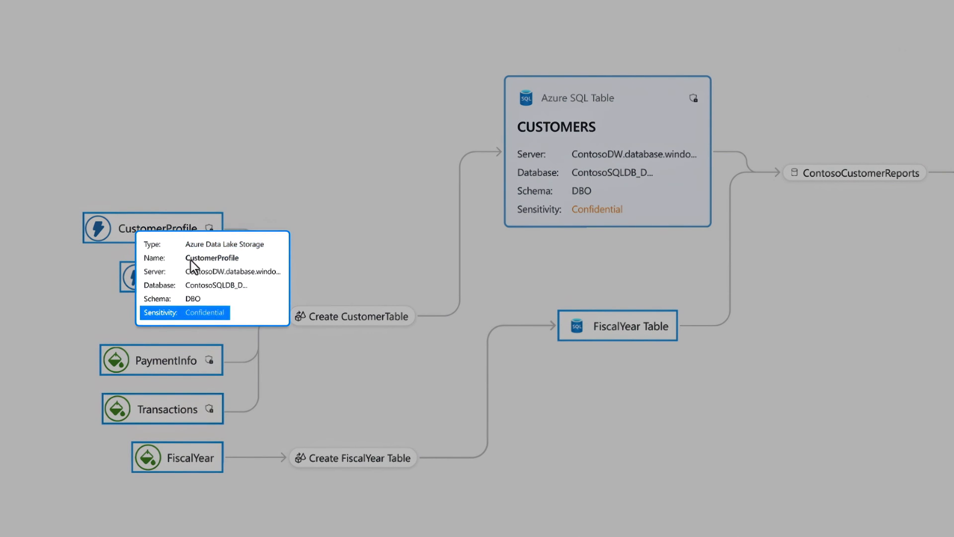
mouse_move(195, 273)
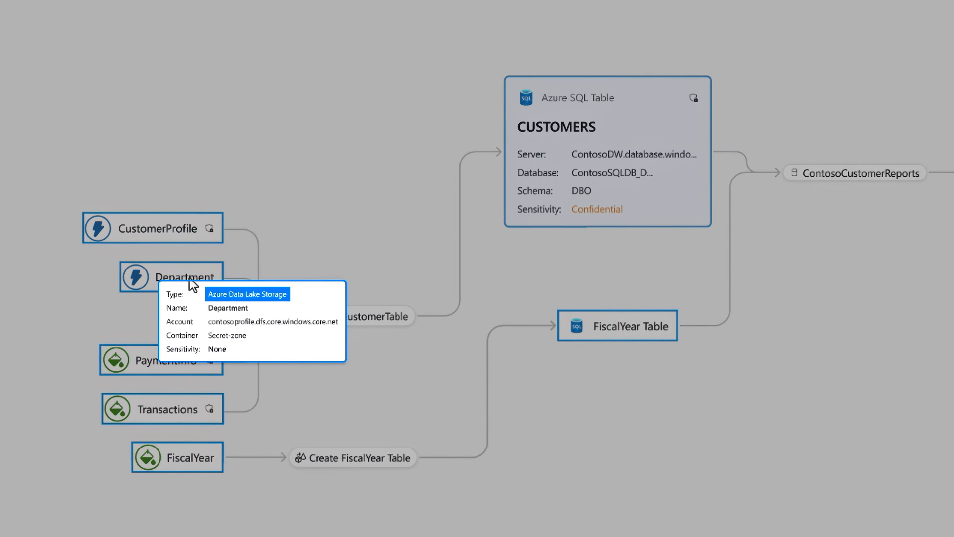
mouse_move(185, 363)
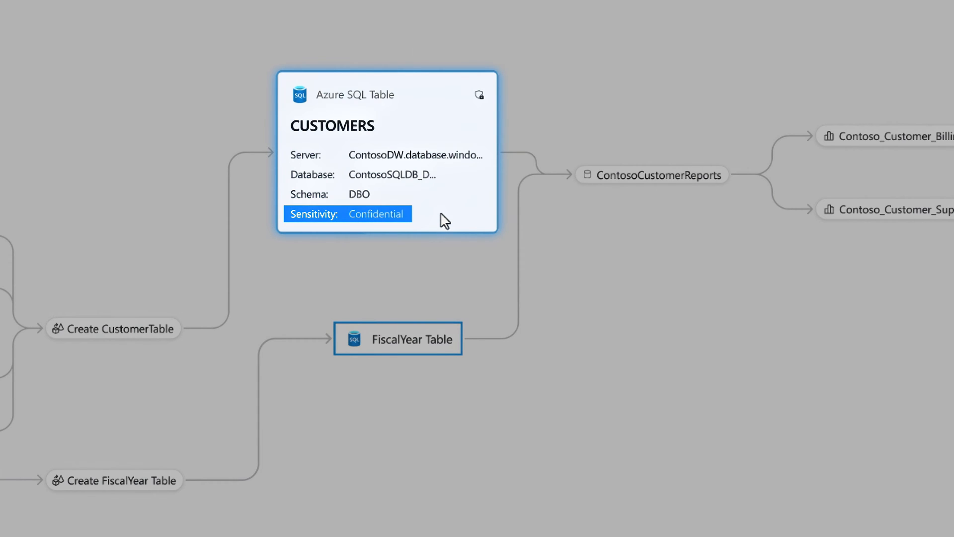
click(712, 242)
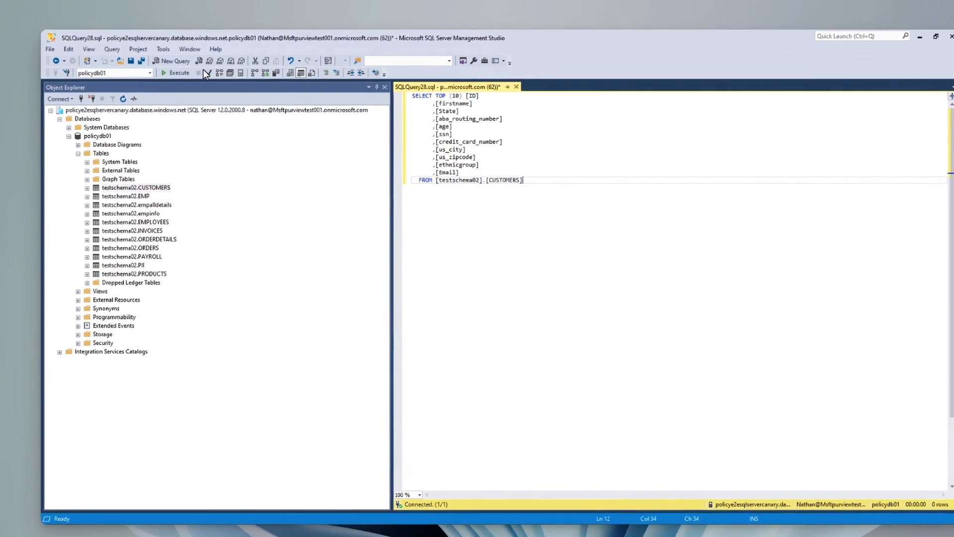
- Run the SELECT TOP (10) query on testschema02.CUSTOMERS and view the Results grid
click(178, 73)
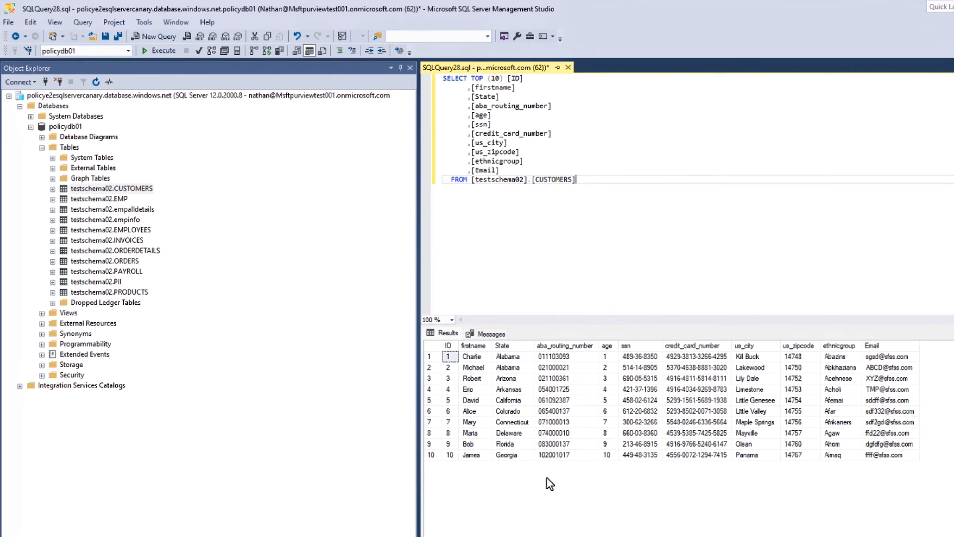
mouse_move(566, 505)
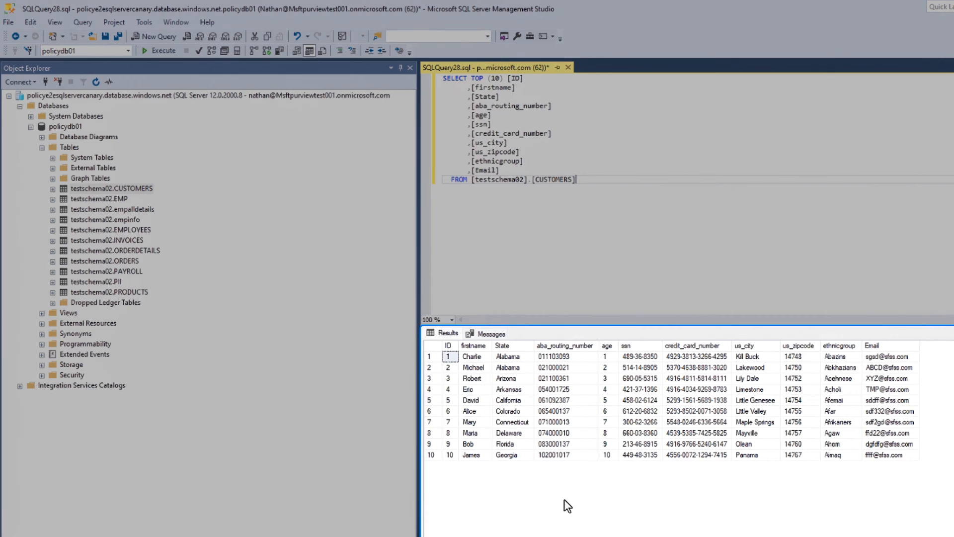
click(692, 345)
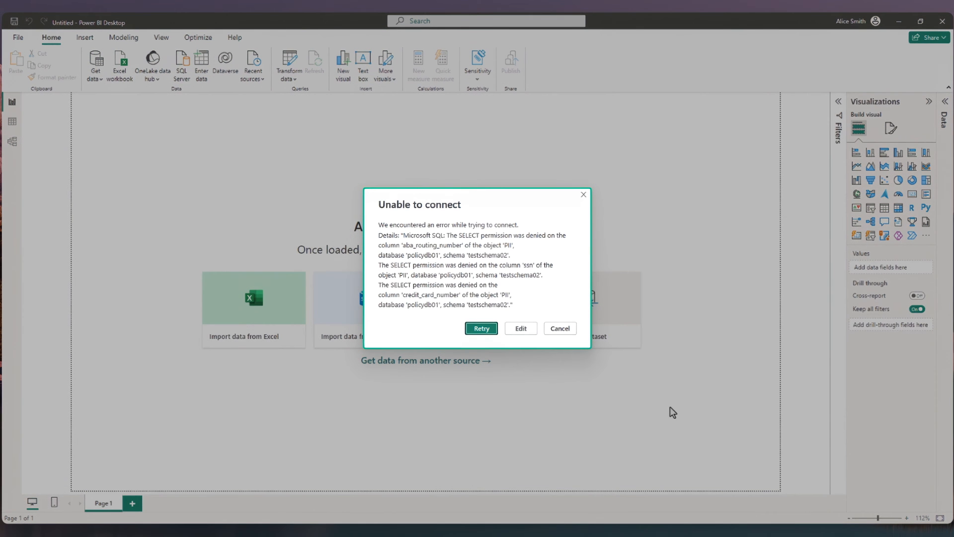
mouse_move(532, 391)
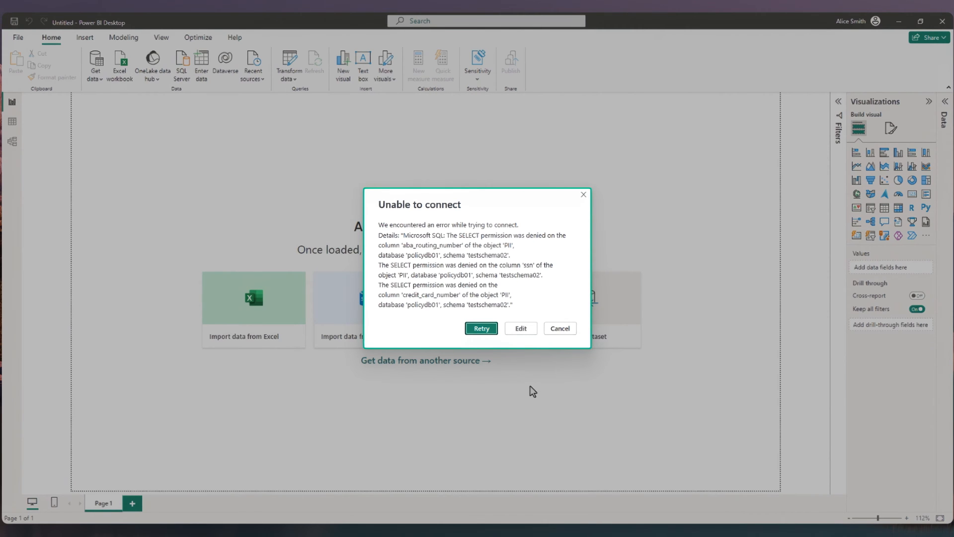
- Reopen the SQL Server database dialog with Edit to review the CUSTOMERS SQL statement
click(520, 328)
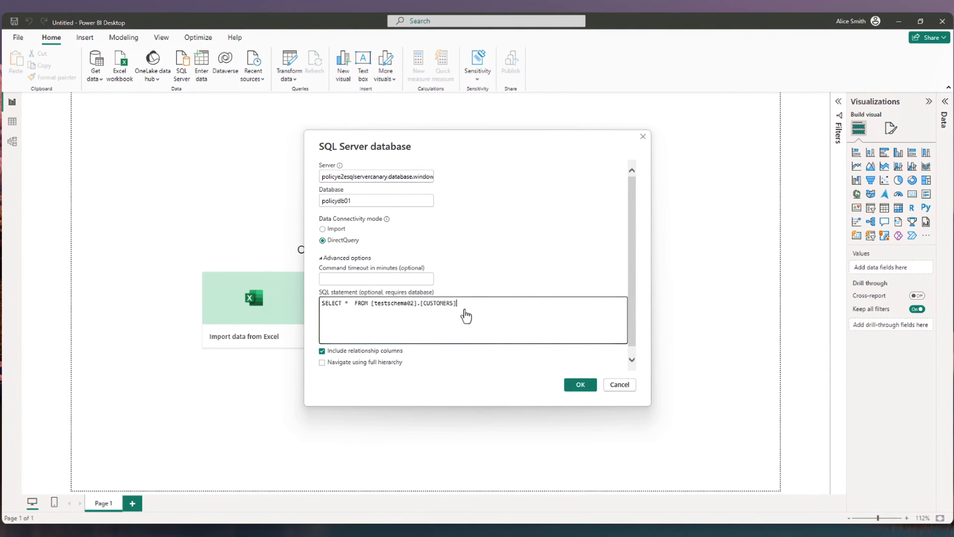
click(580, 384)
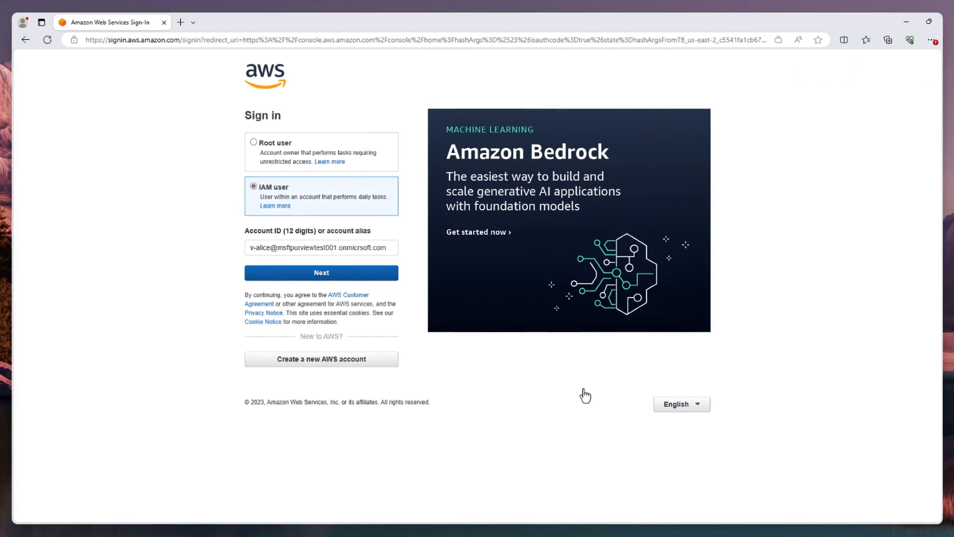
- Sign in to AWS and open Query with S3 Select on e2e-team-bucket's TRANSACTIONS.csv
click(321, 272)
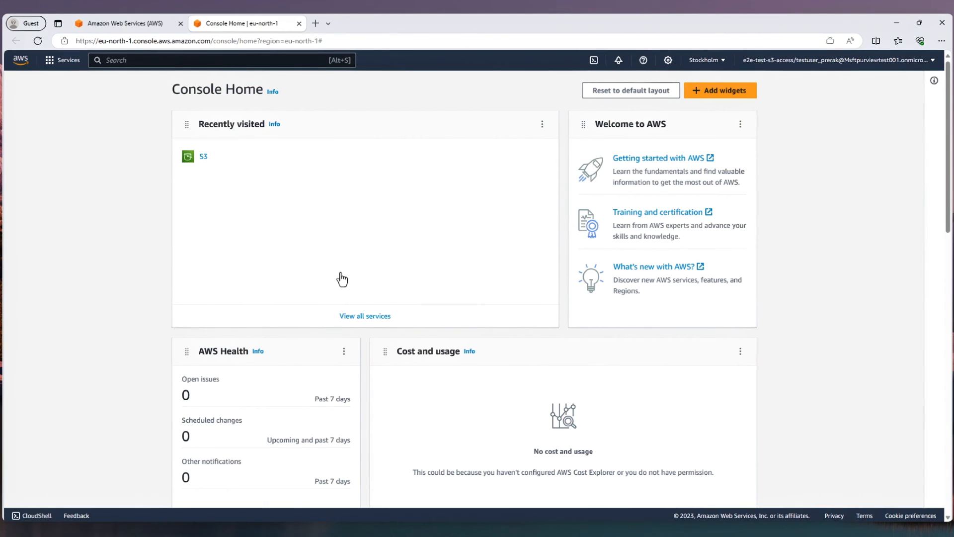
mouse_move(201, 163)
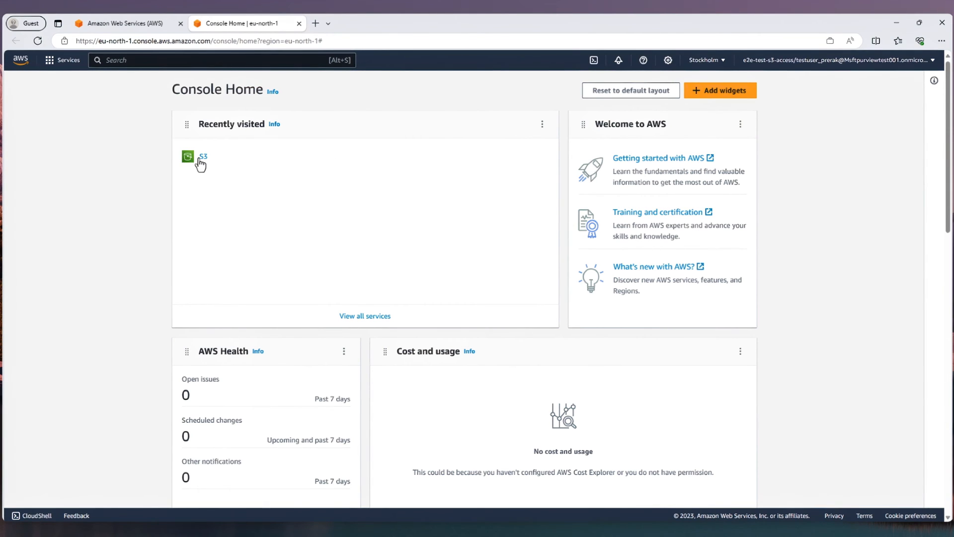
click(203, 156)
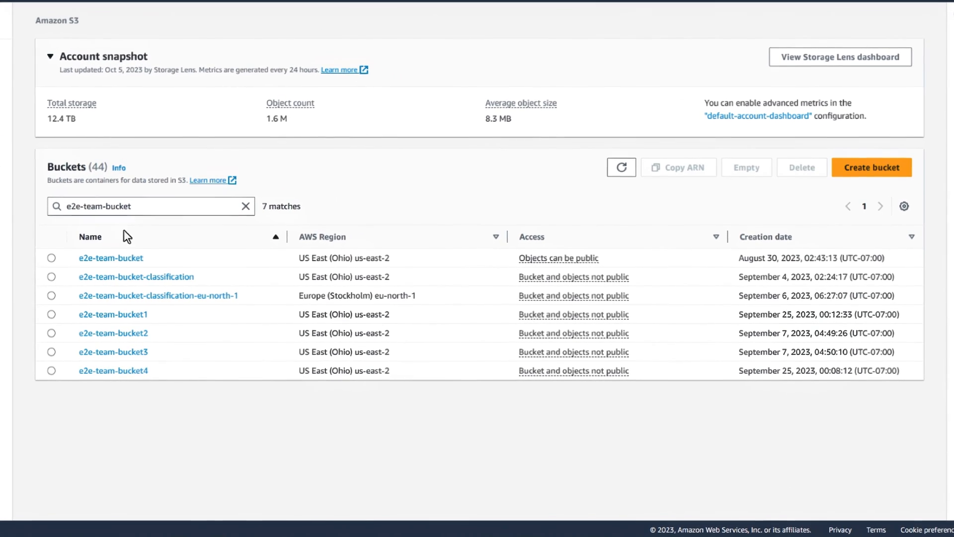
click(111, 257)
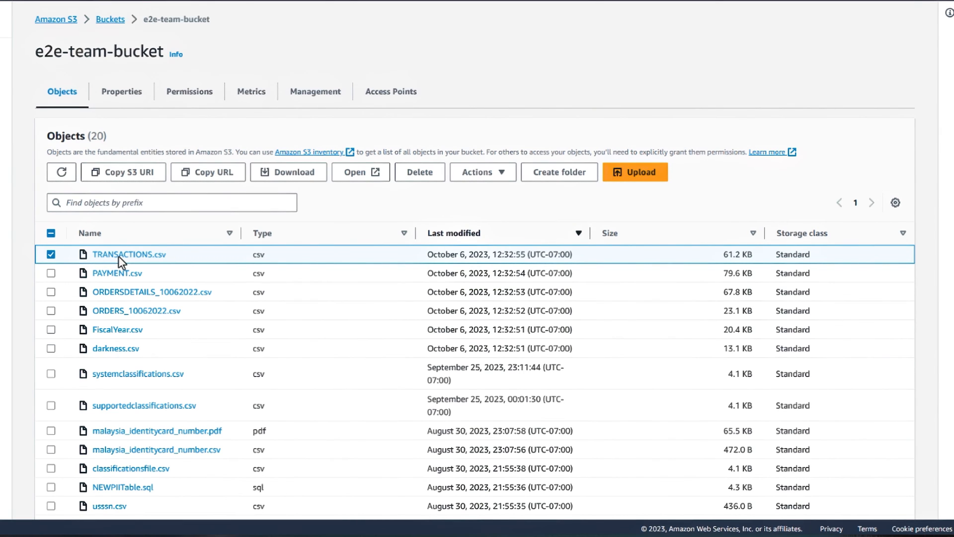
click(480, 172)
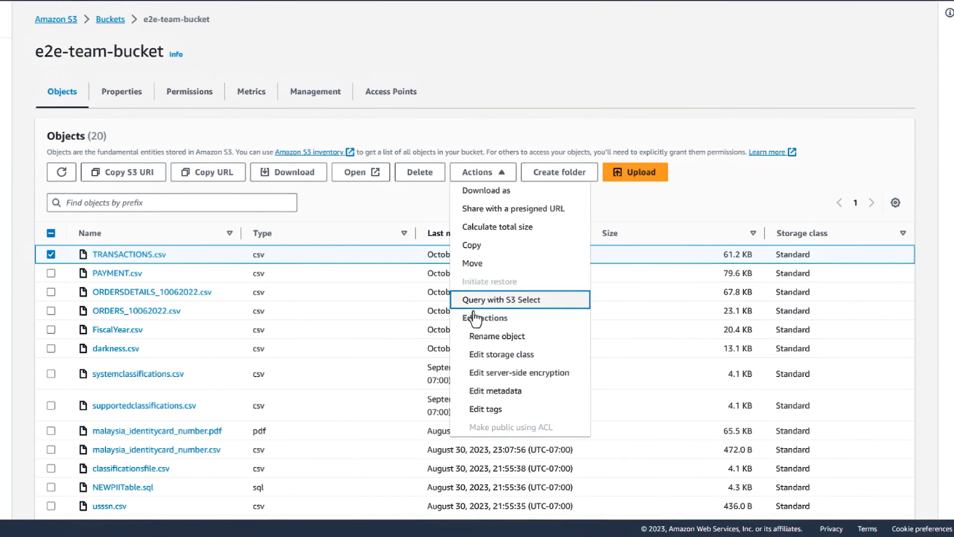
click(506, 299)
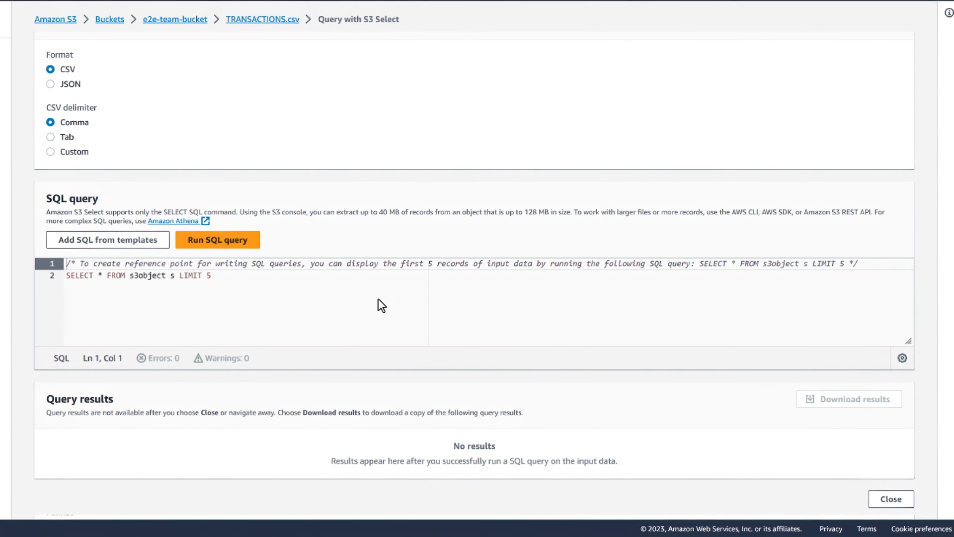
click(217, 238)
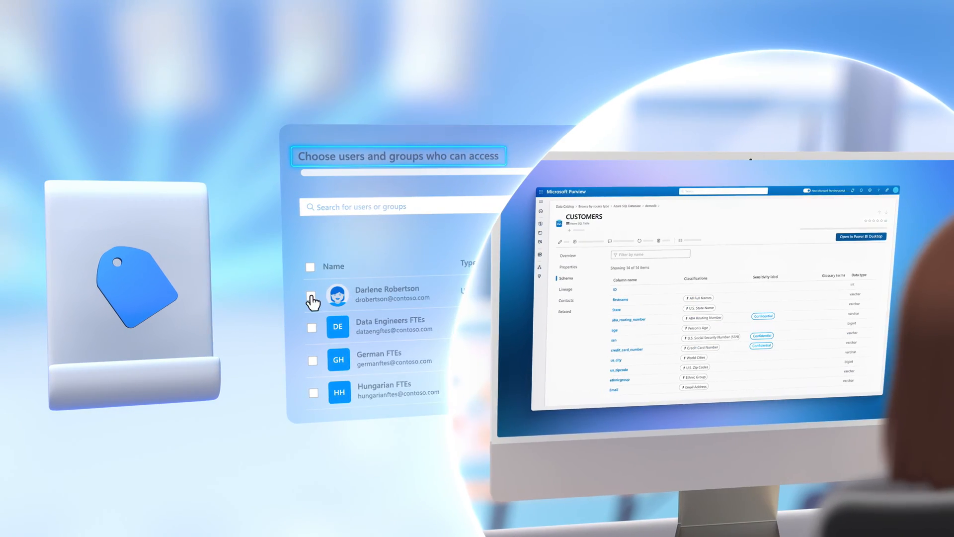
click(312, 294)
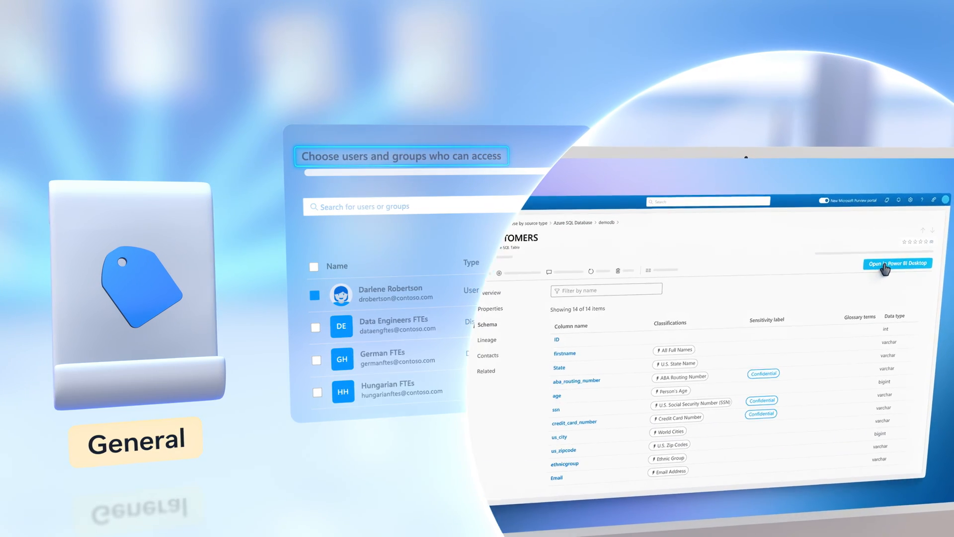
click(897, 263)
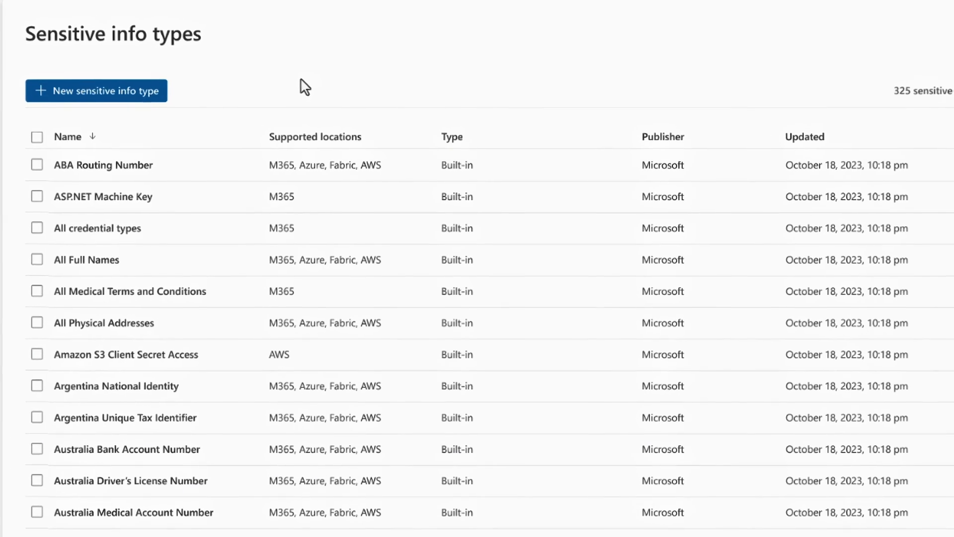
scroll(down, 3)
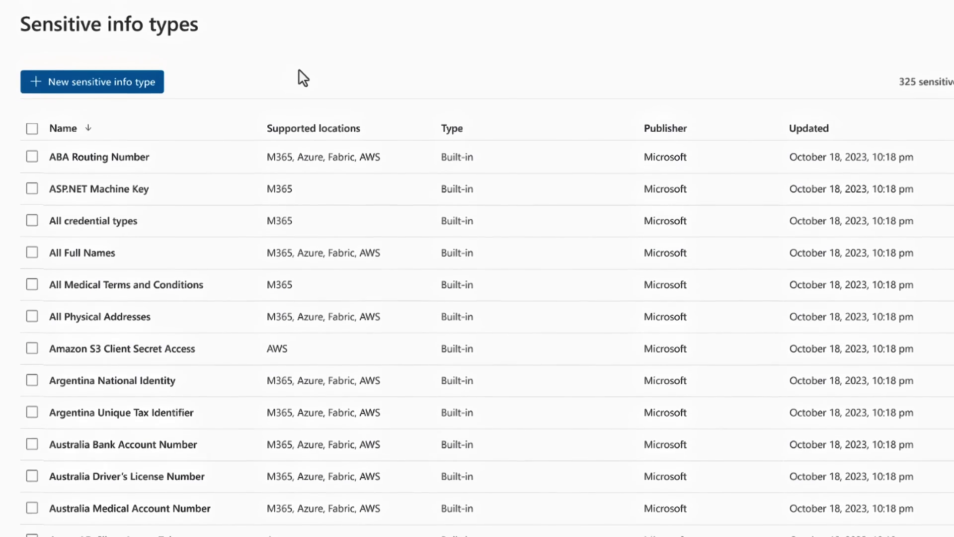
scroll(down, 3)
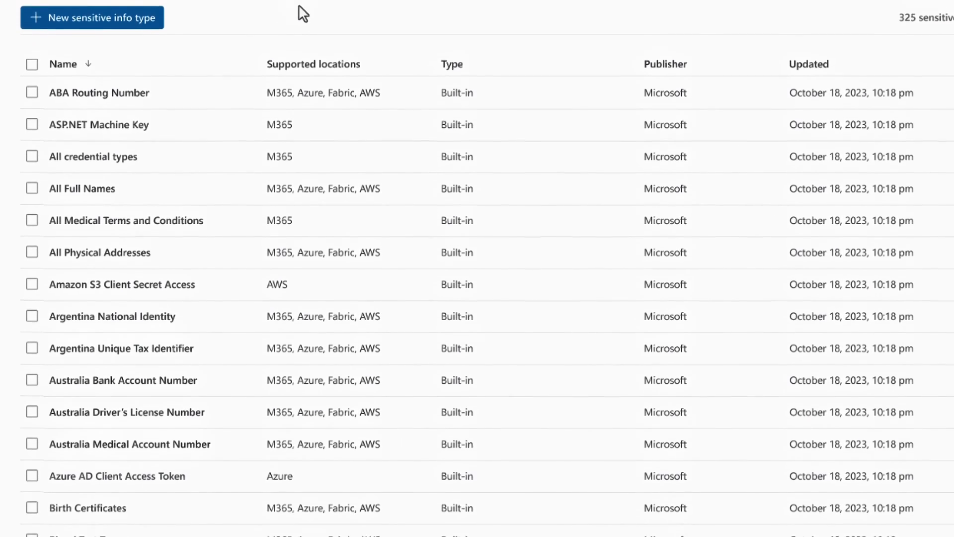
scroll(down, 3)
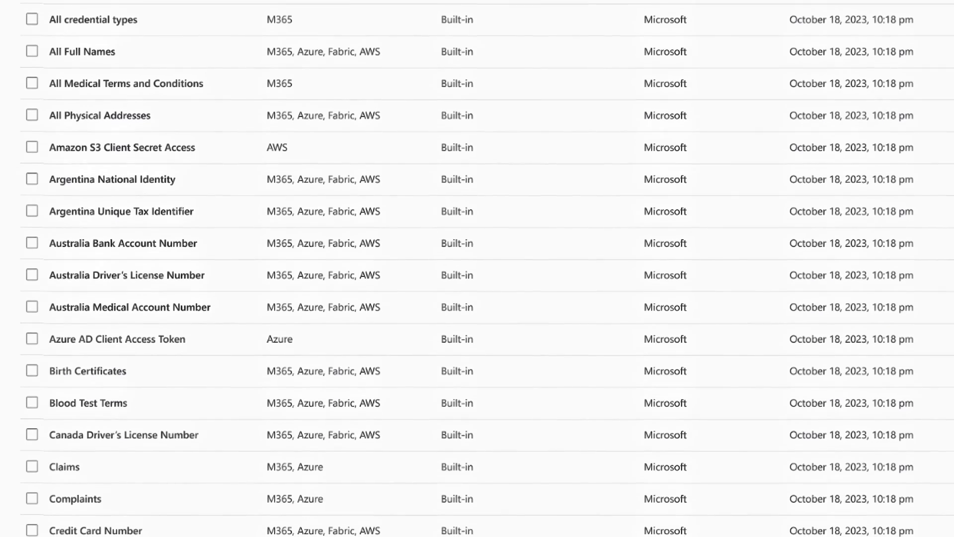
scroll(down, 3)
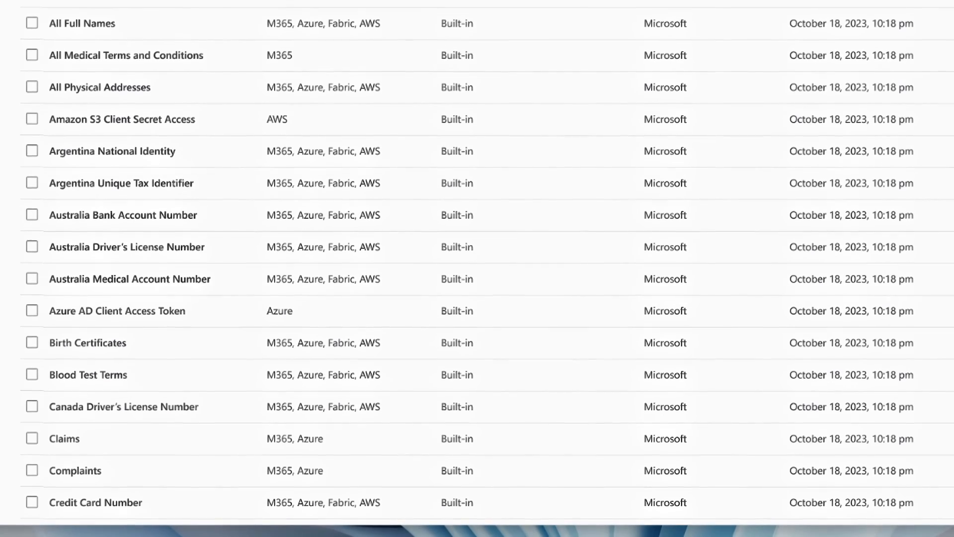
scroll(up, 3)
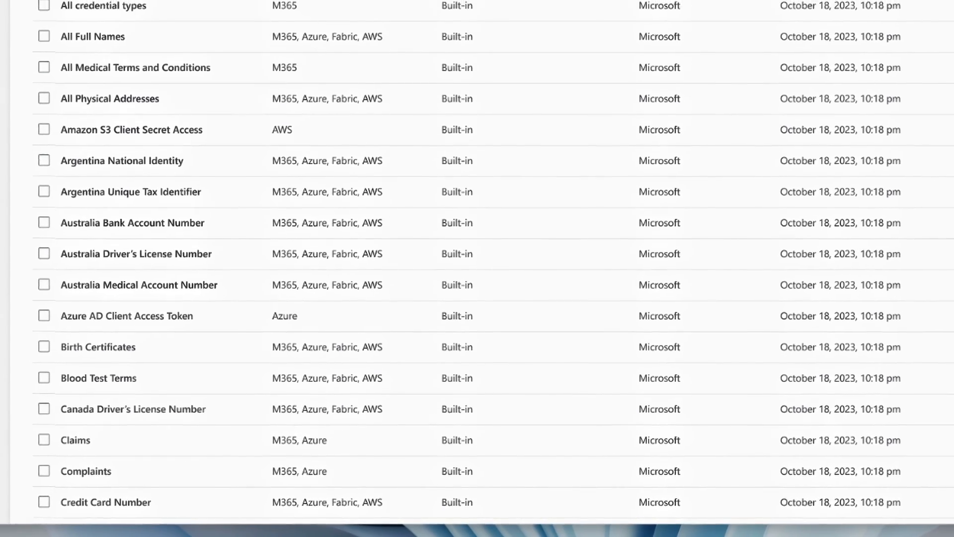
scroll(up, 3)
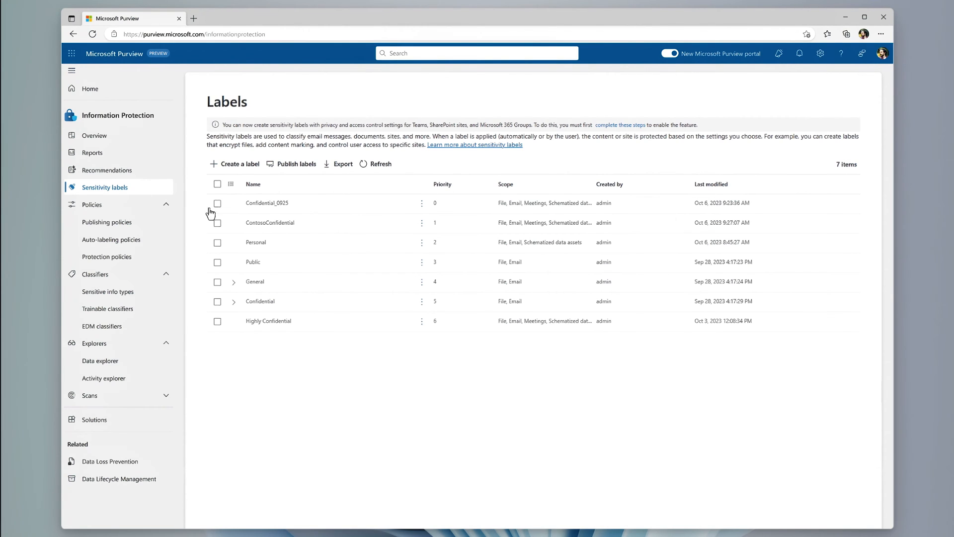
- Edit the Confidential label and tick Schematized data assets (preview) in its scope
click(422, 300)
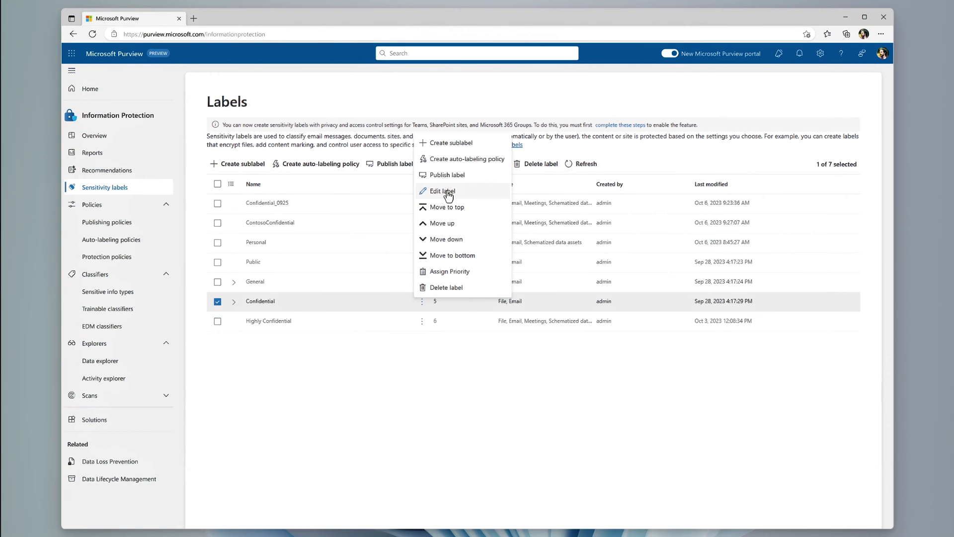
click(441, 190)
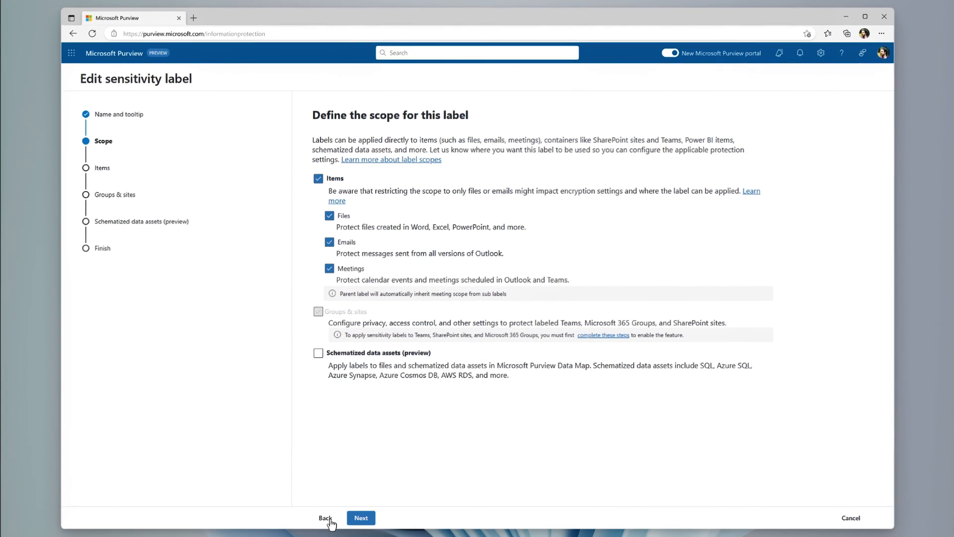
scroll(down, 3)
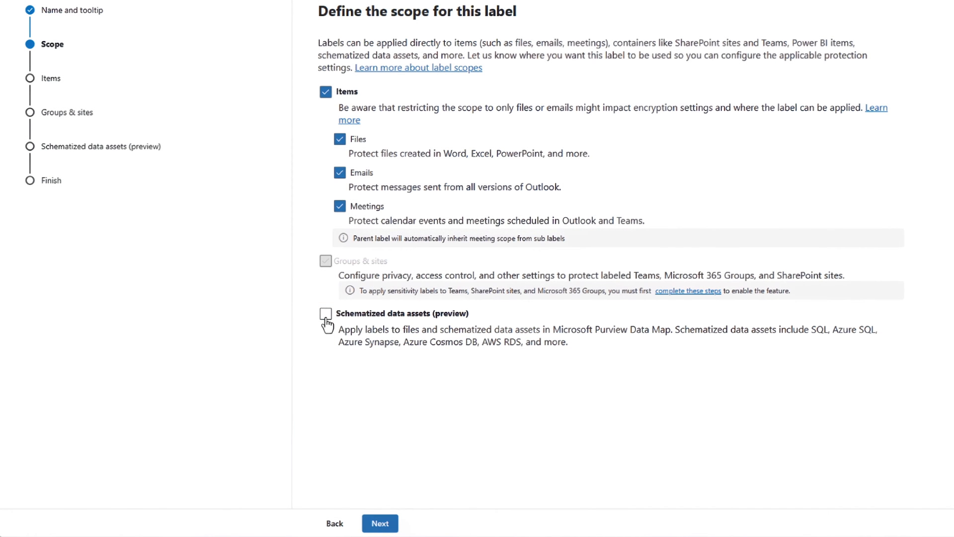
click(380, 524)
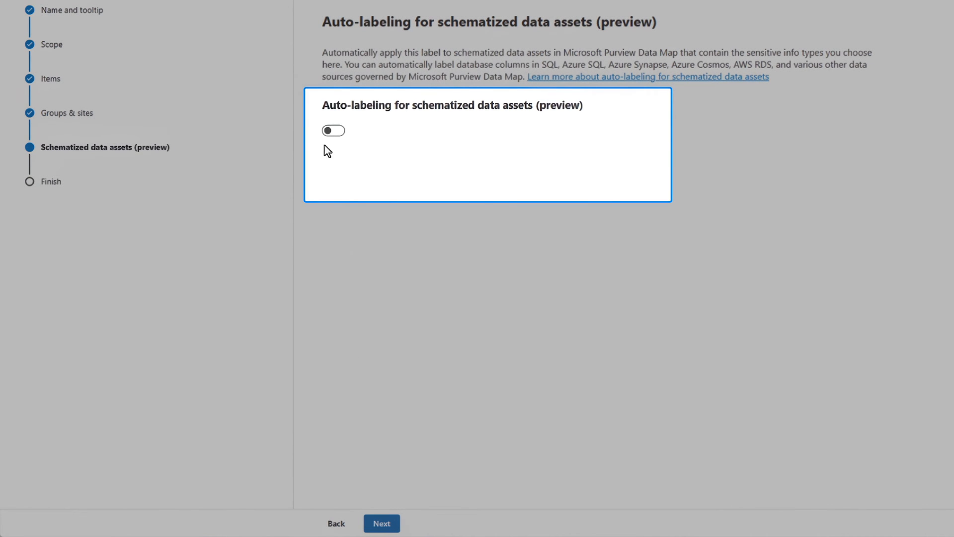
- Enable schematized auto-labeling for ABA Routing, Credit Card and U.S. SSN types, then save
click(333, 130)
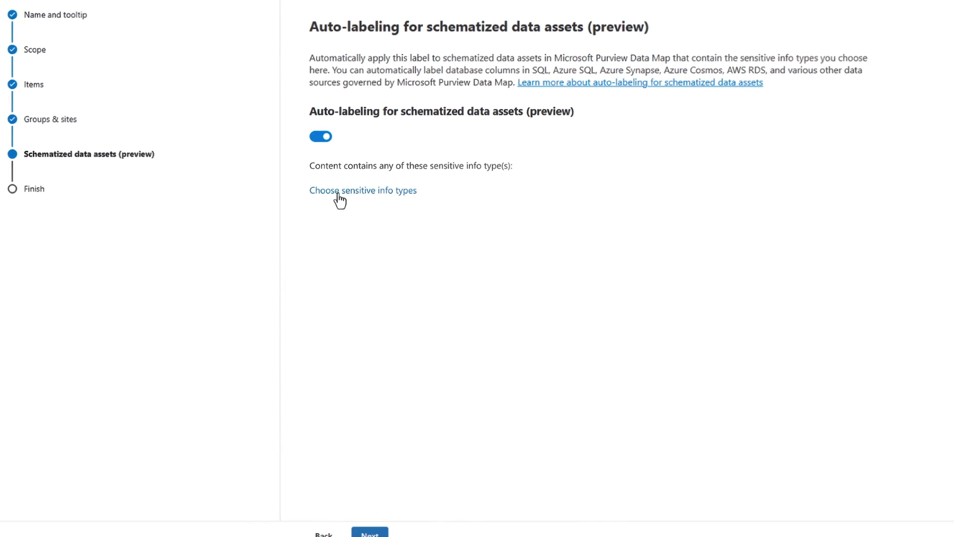
click(363, 190)
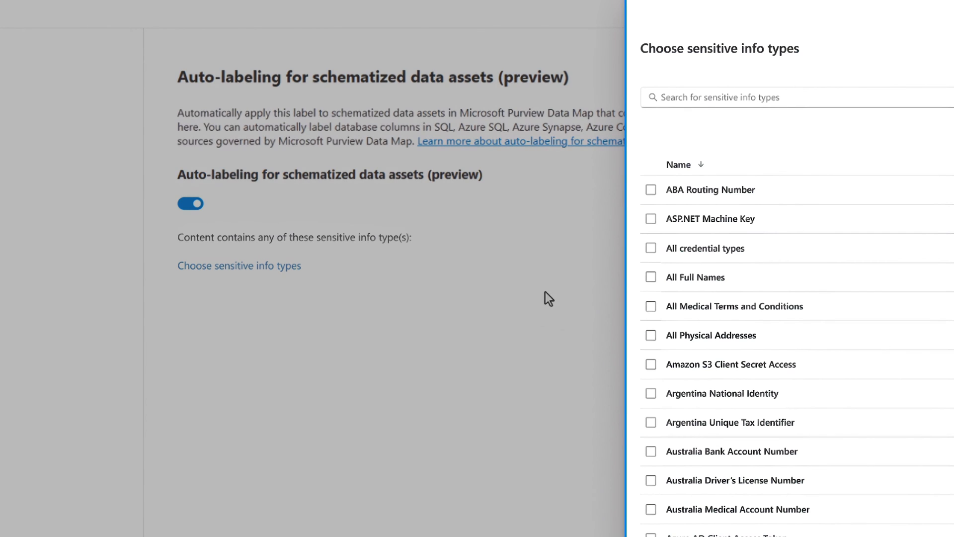
mouse_move(656, 195)
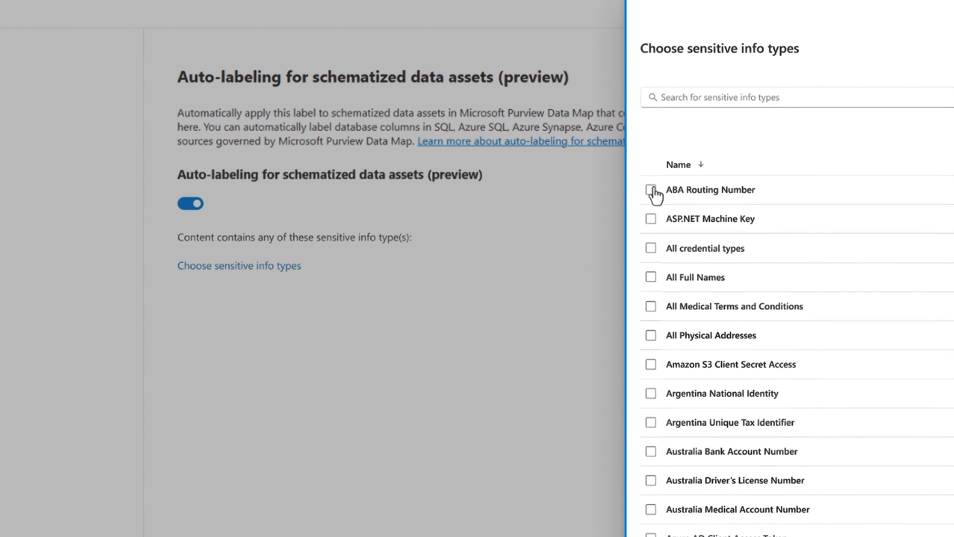
click(650, 189)
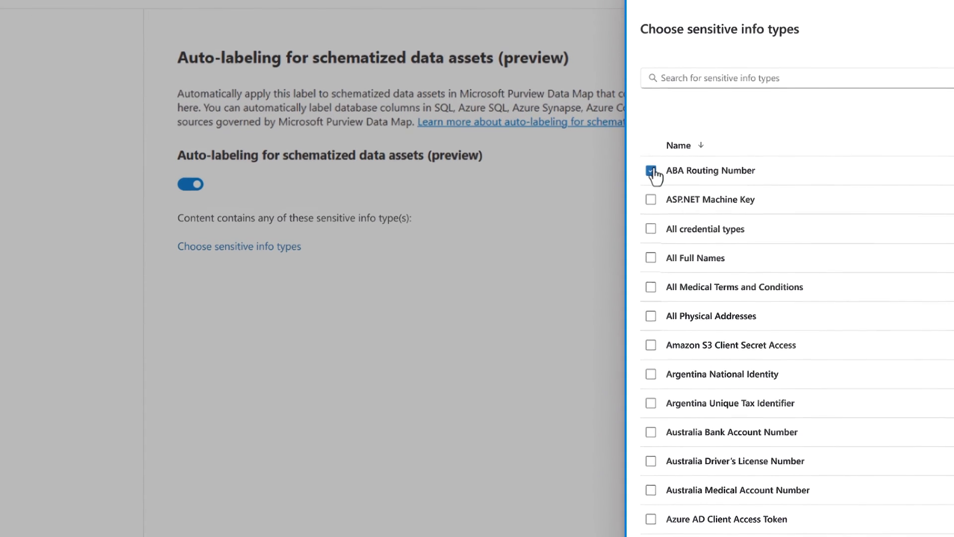
scroll(down, 3)
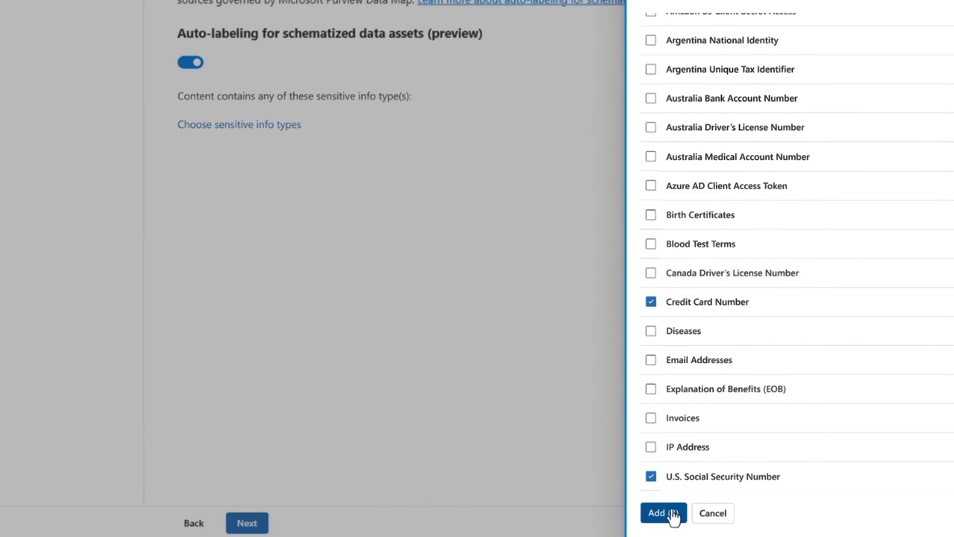
click(662, 512)
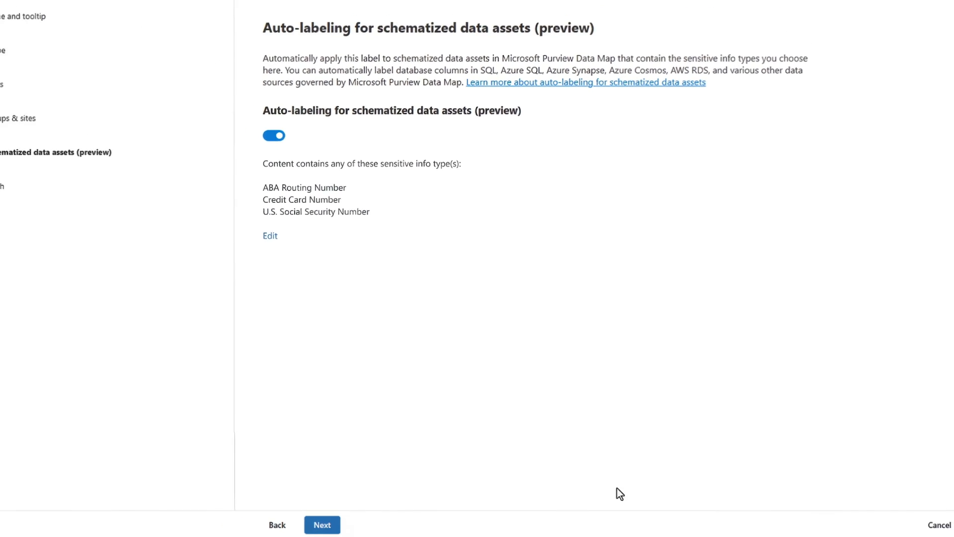
click(322, 525)
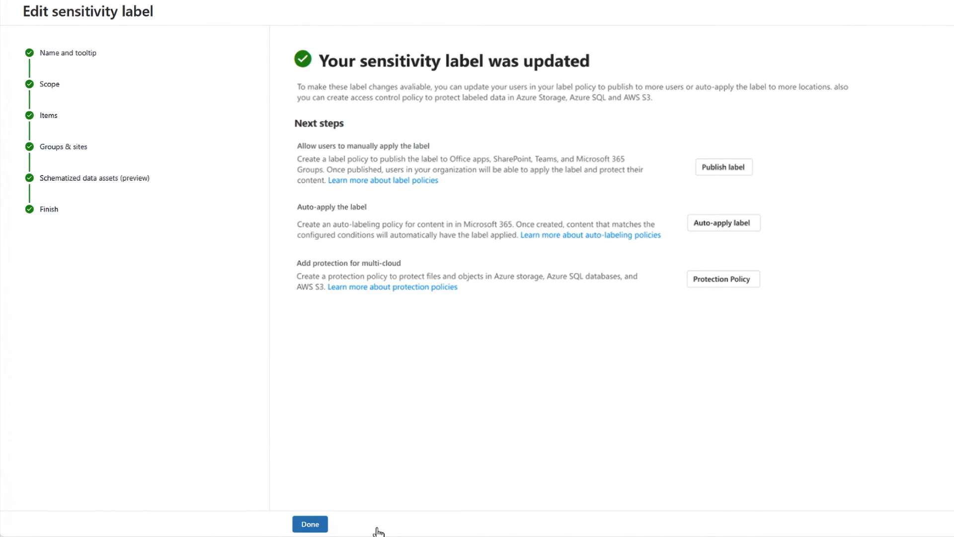
mouse_move(305, 507)
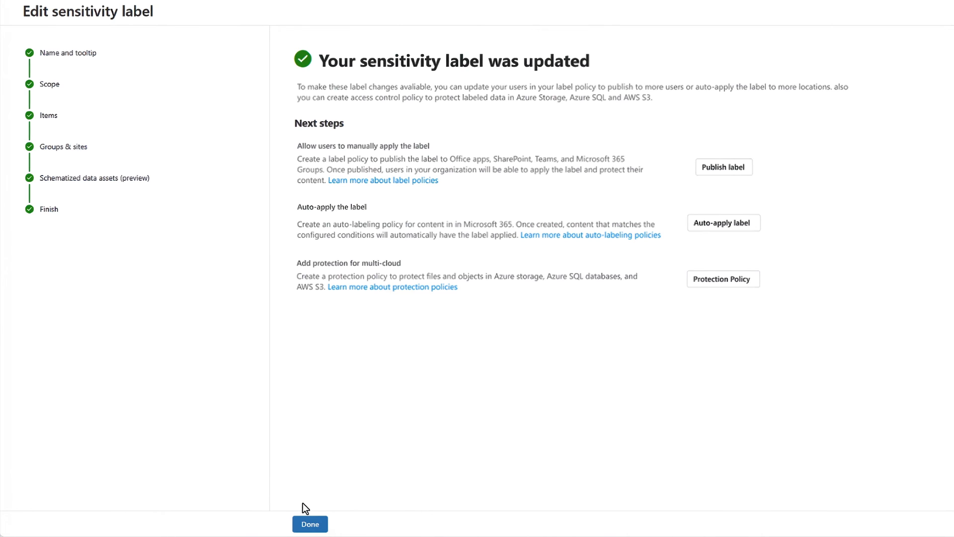
- Finish the label wizard, dismiss the Protection policies tip, and start a new protection policy
click(309, 524)
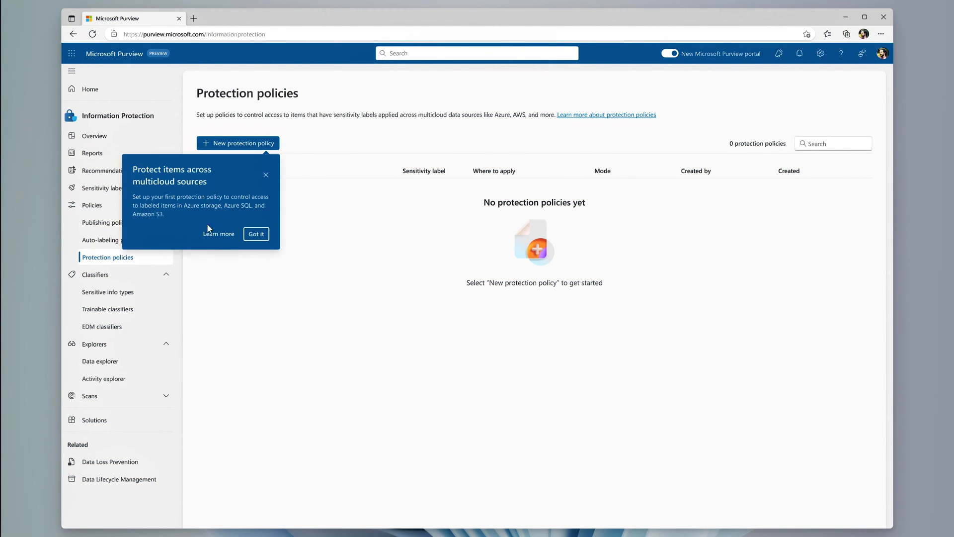
click(256, 234)
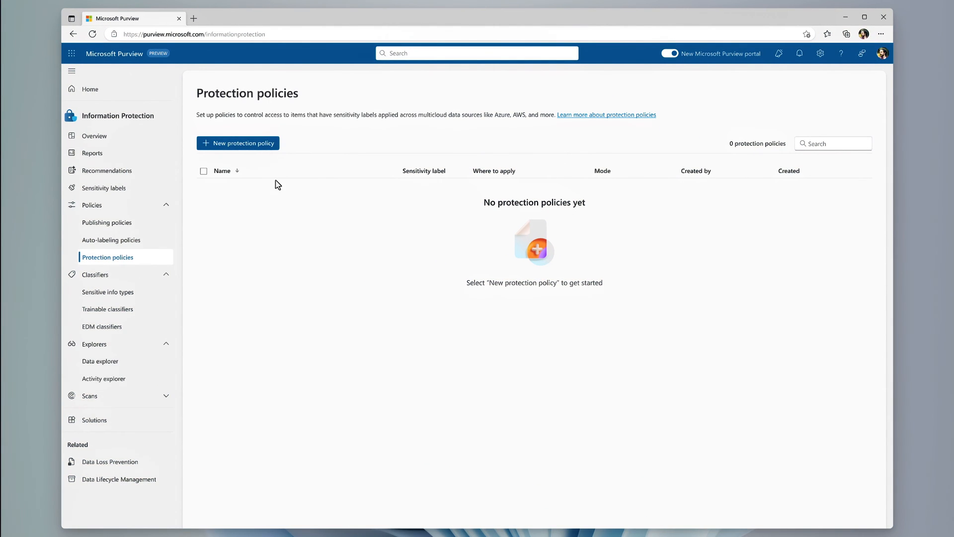
click(237, 143)
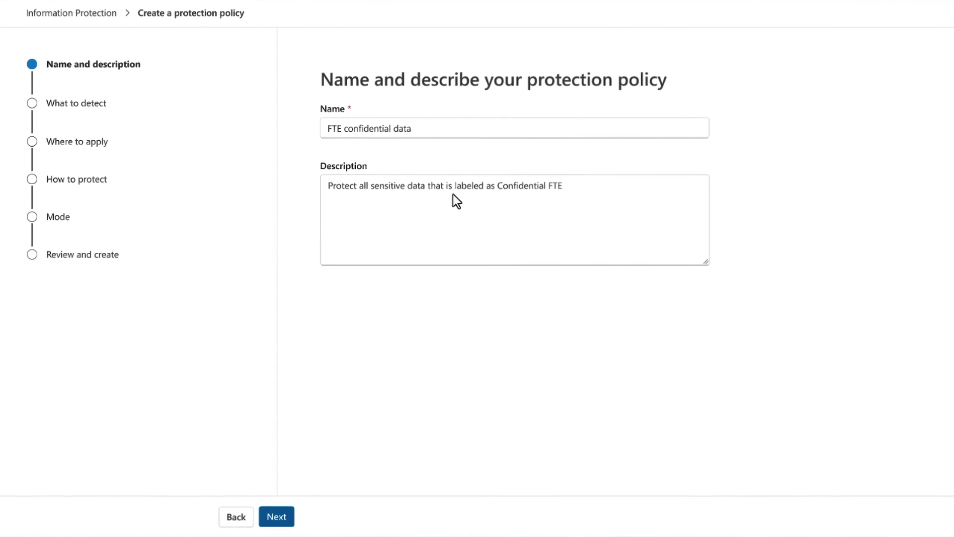
- Make the policy detect the Confidential sensitivity label and continue to data sources
click(276, 516)
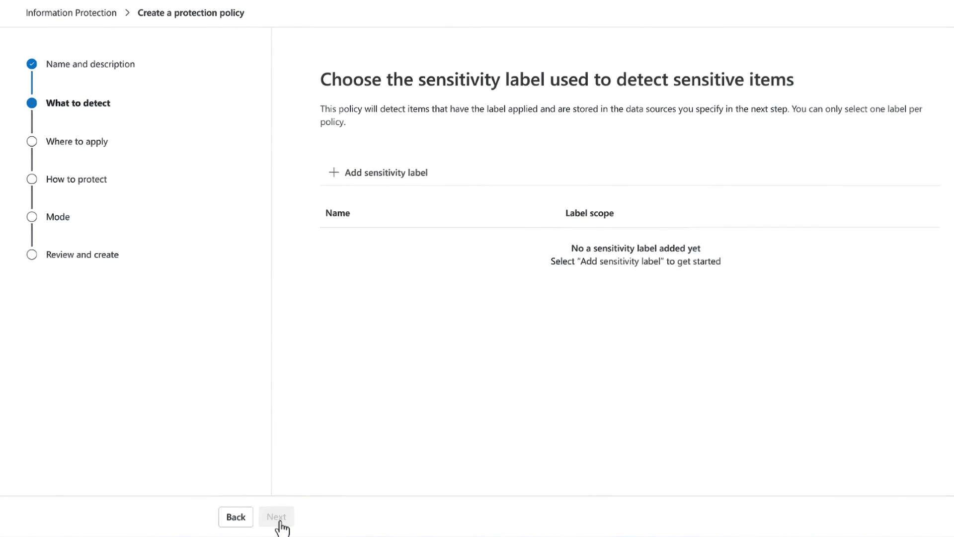
mouse_move(359, 182)
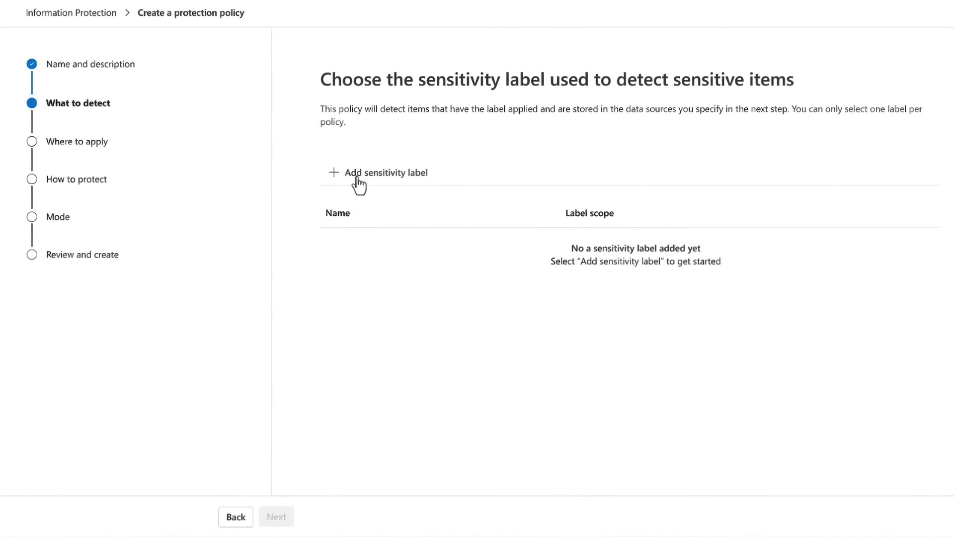
click(385, 172)
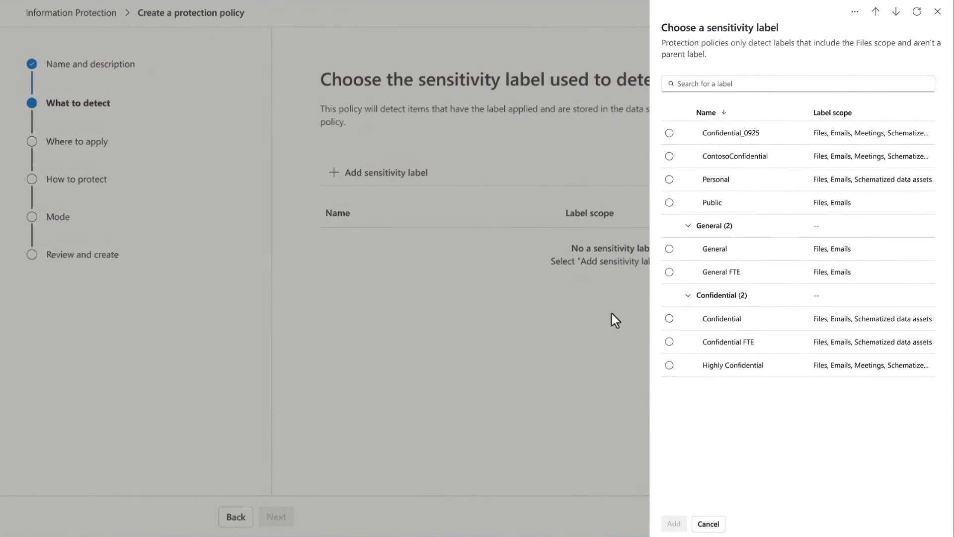
click(669, 318)
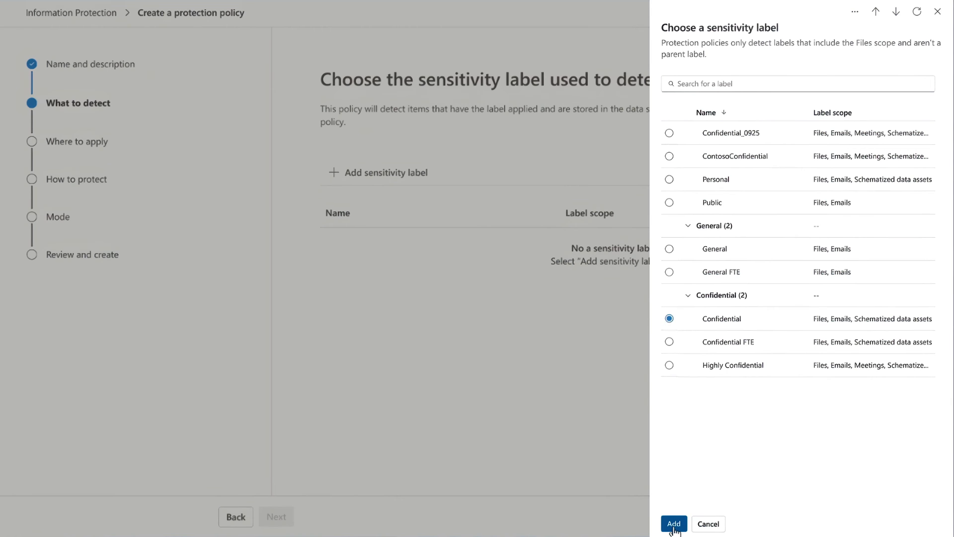
click(672, 523)
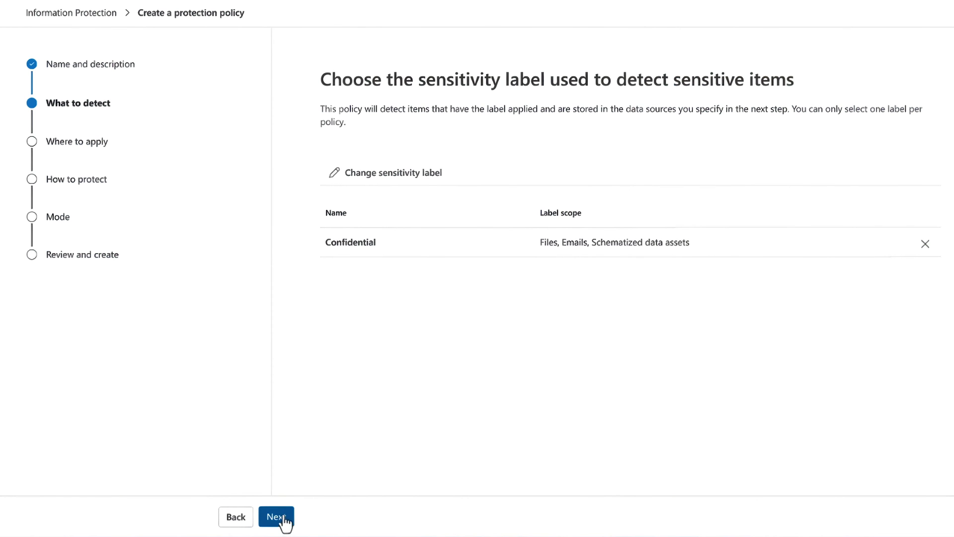
click(276, 516)
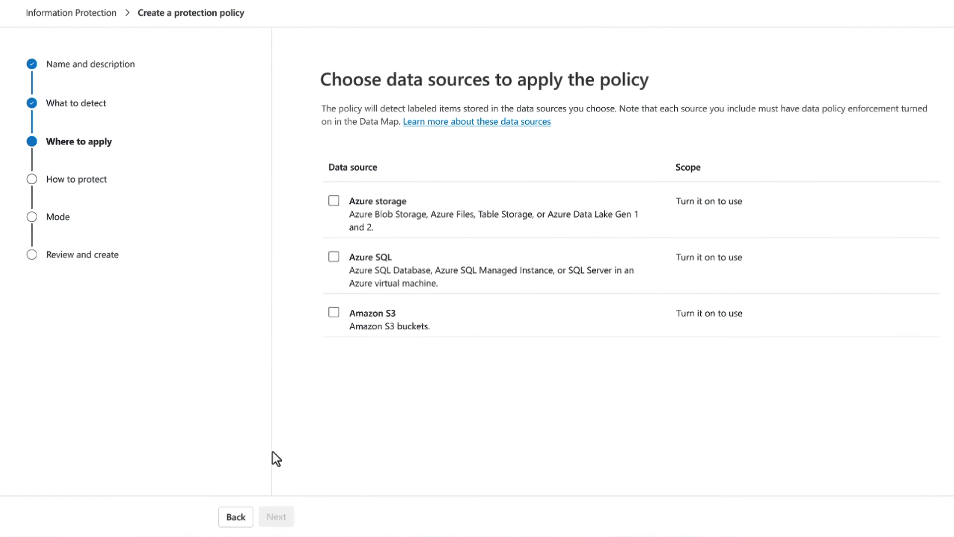
- Add the policye2esqlservercanary server as the policy's Azure SQL scope
click(333, 257)
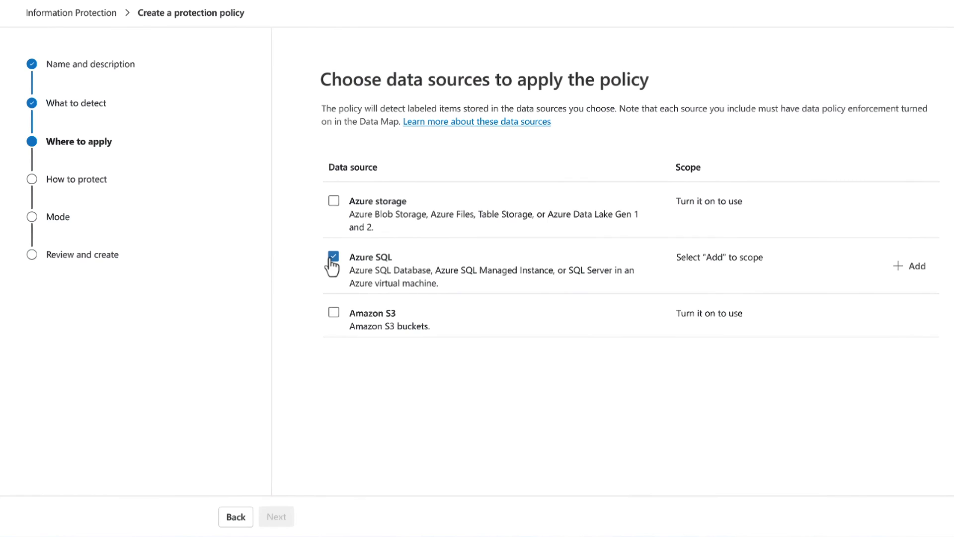
click(913, 265)
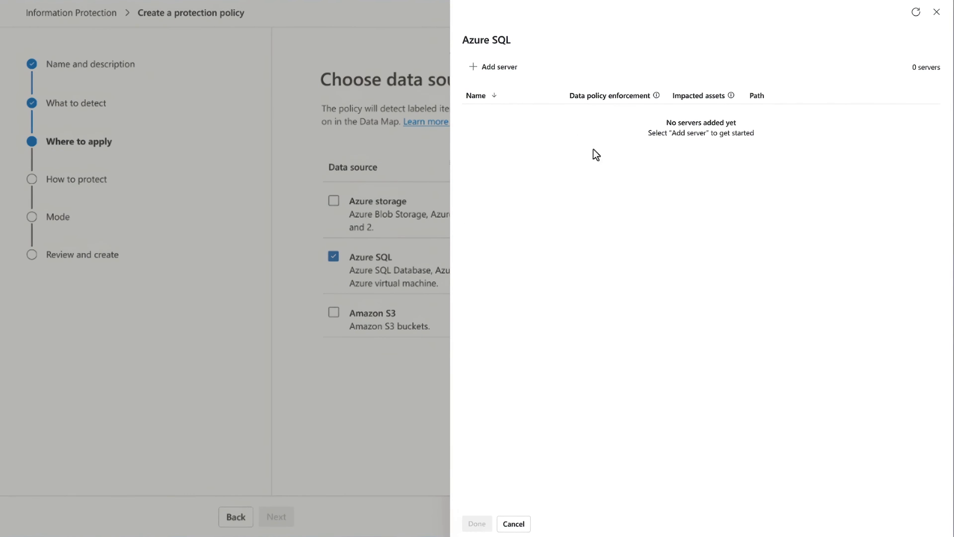
click(498, 66)
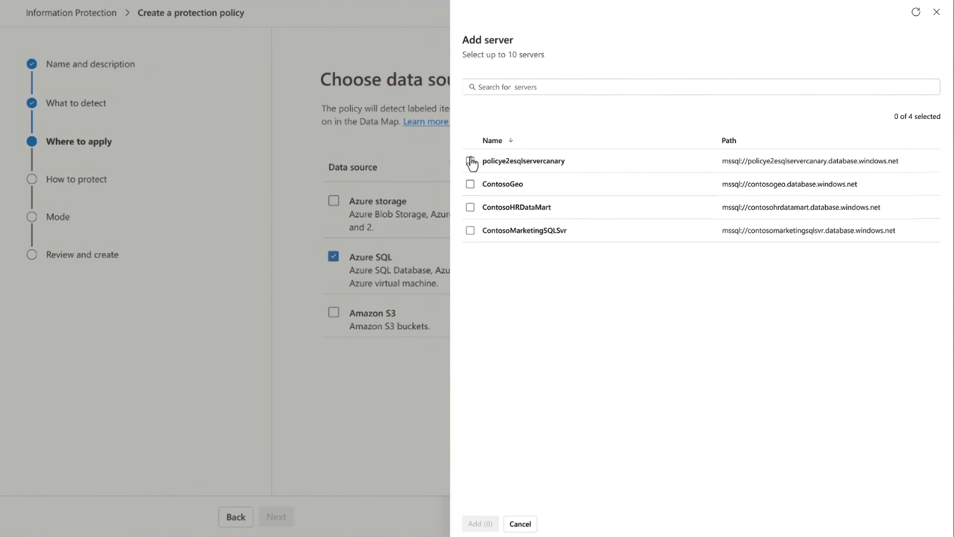
click(471, 160)
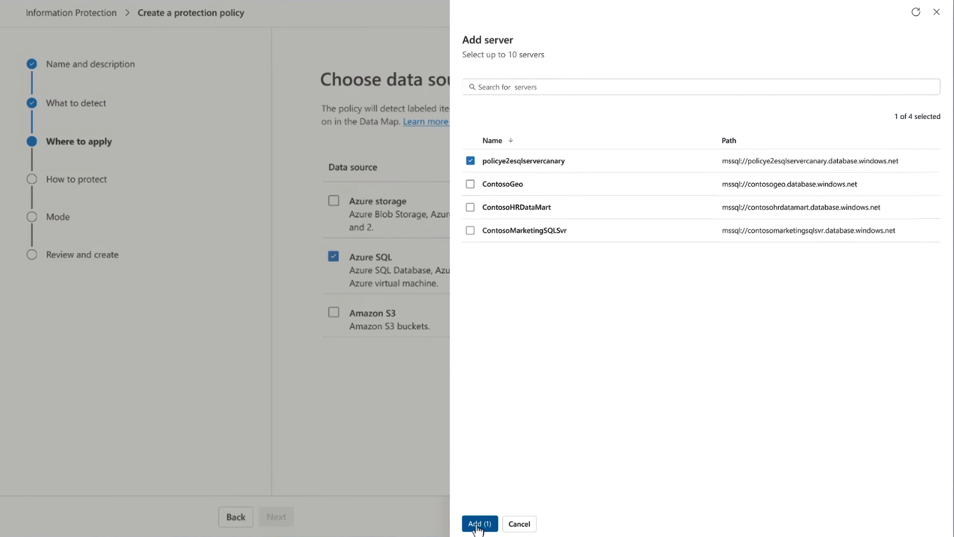
click(480, 523)
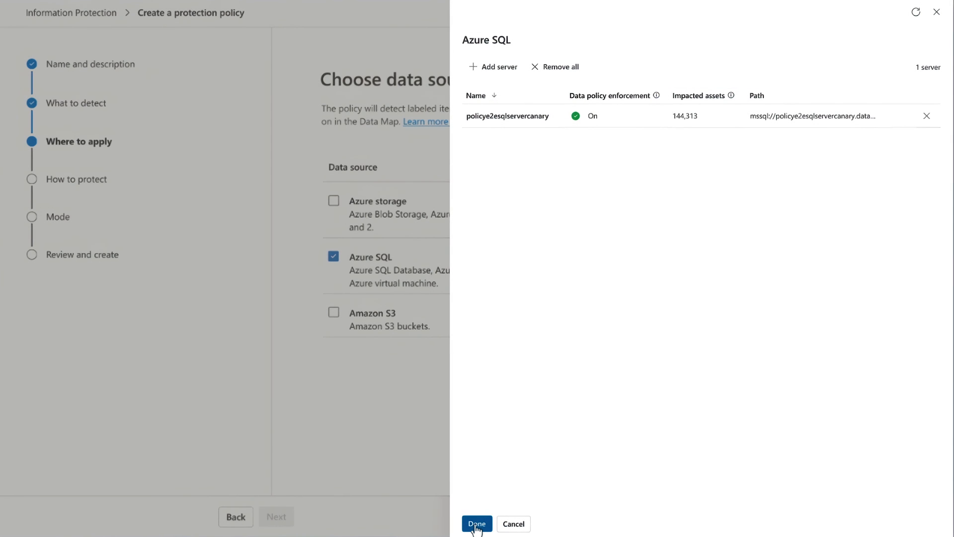
click(477, 523)
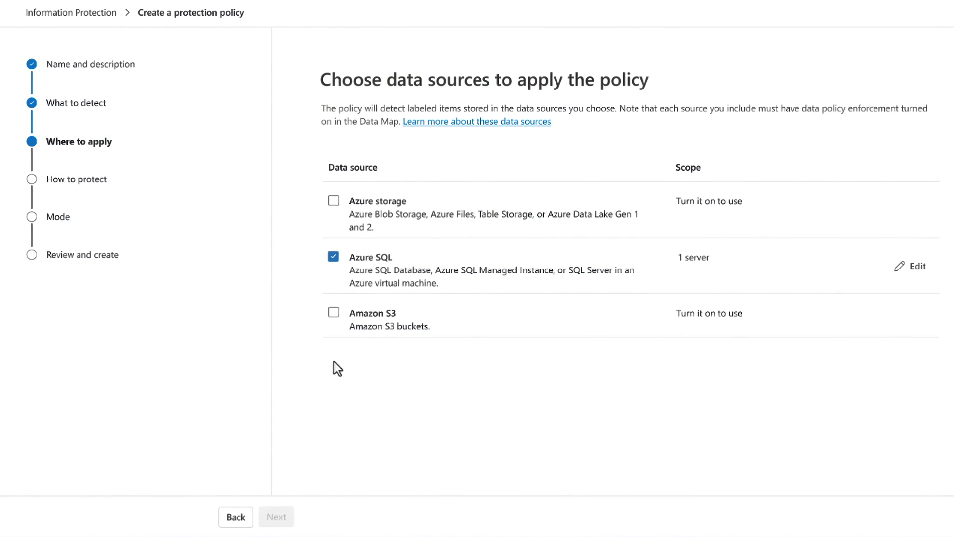
- Add the e2e-team-bucket bucket as the policy's Amazon S3 scope
click(333, 312)
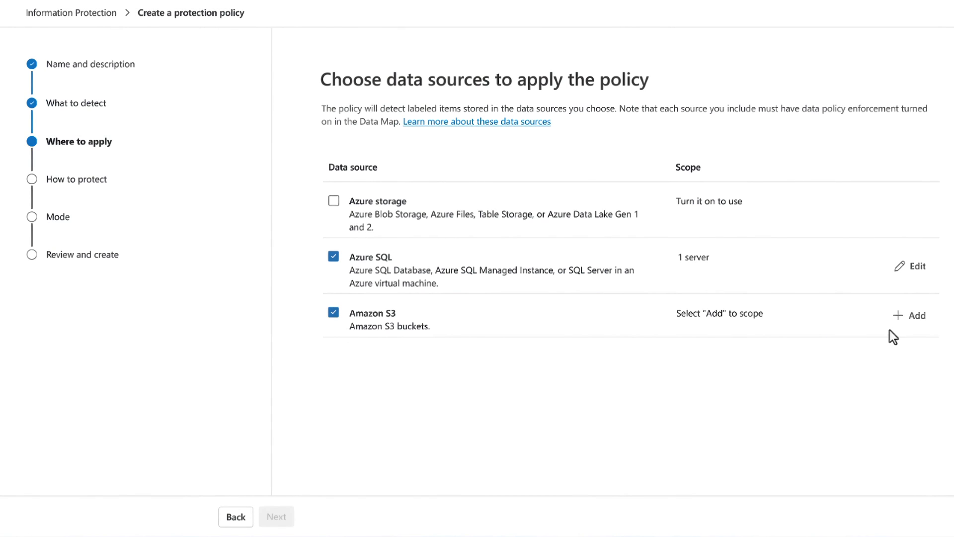
click(915, 315)
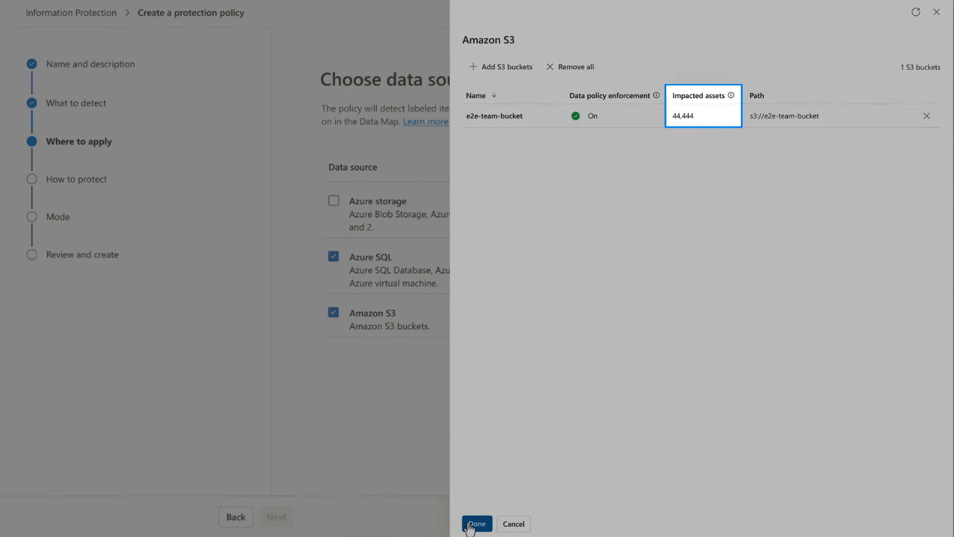
click(477, 523)
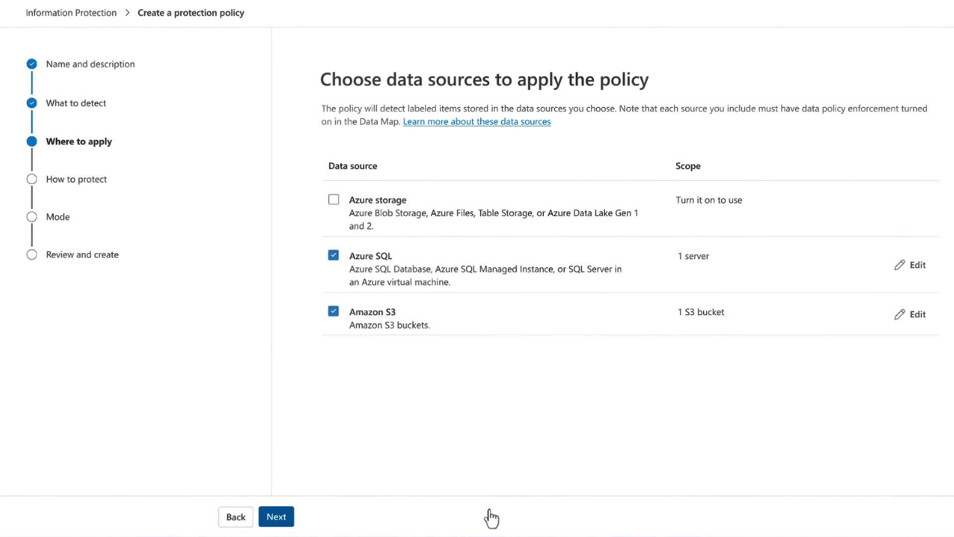
- Add Data Engineers FTEs to the exemption list, then continue to the Mode step
click(276, 516)
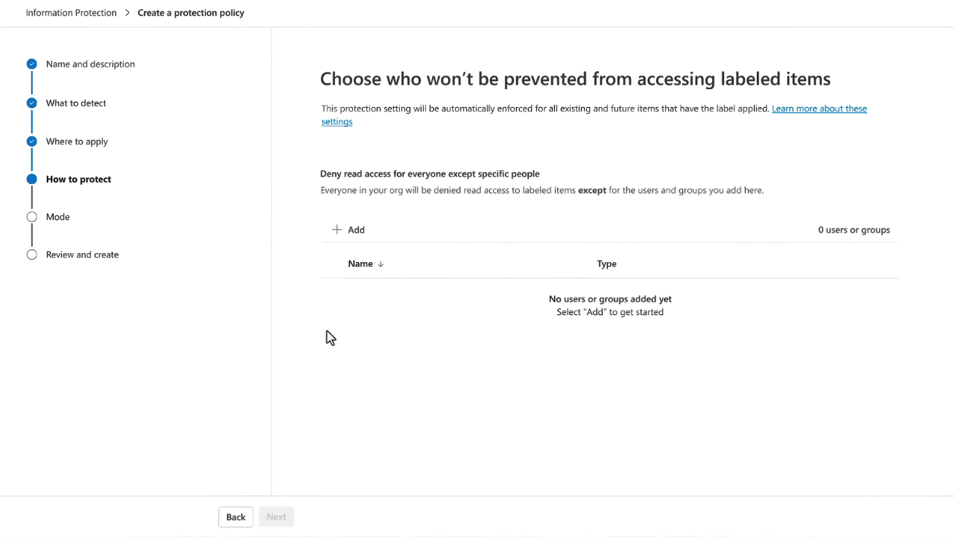
click(347, 229)
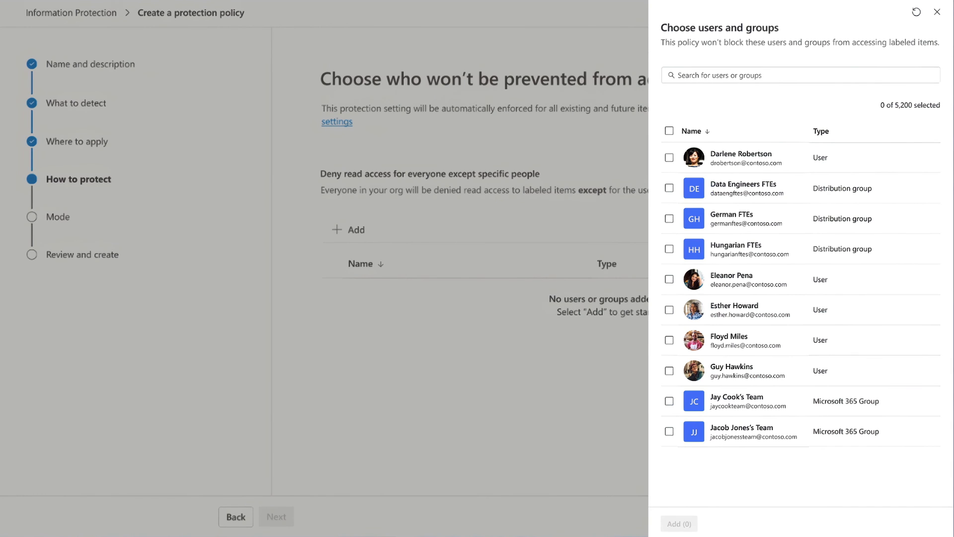
click(668, 188)
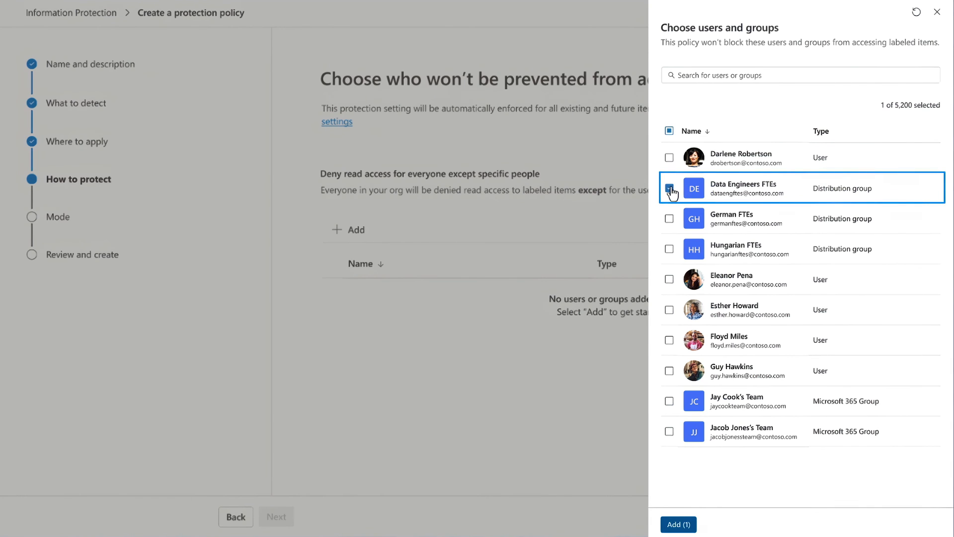
click(669, 188)
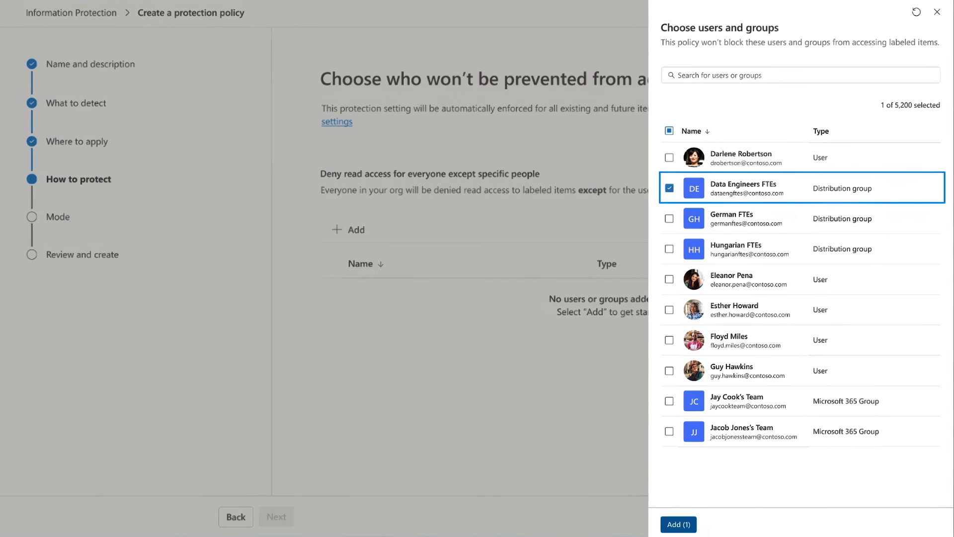
click(677, 523)
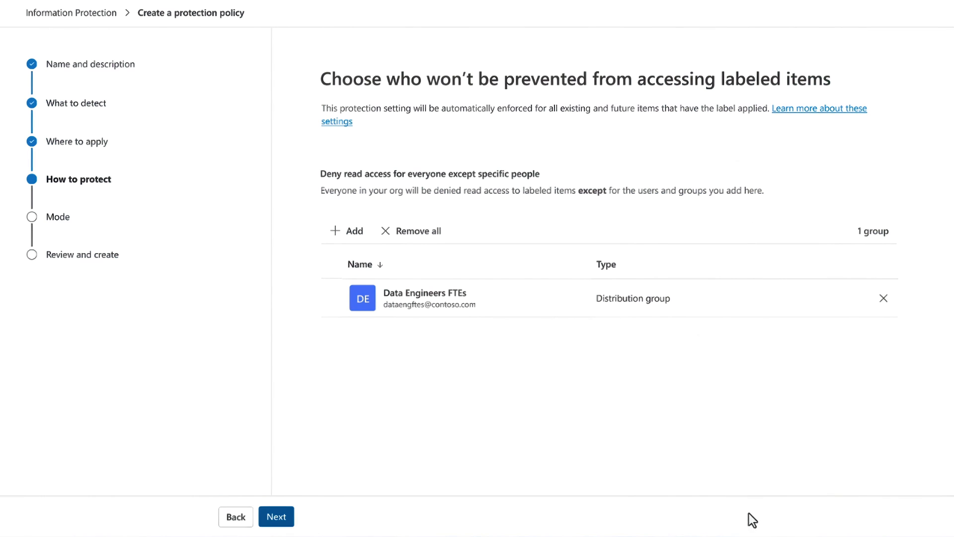
mouse_move(276, 516)
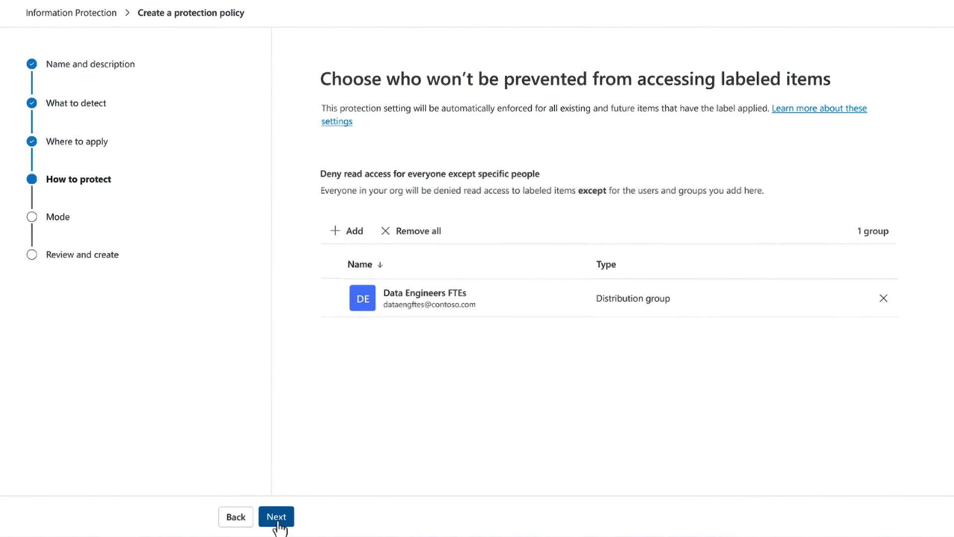
click(275, 516)
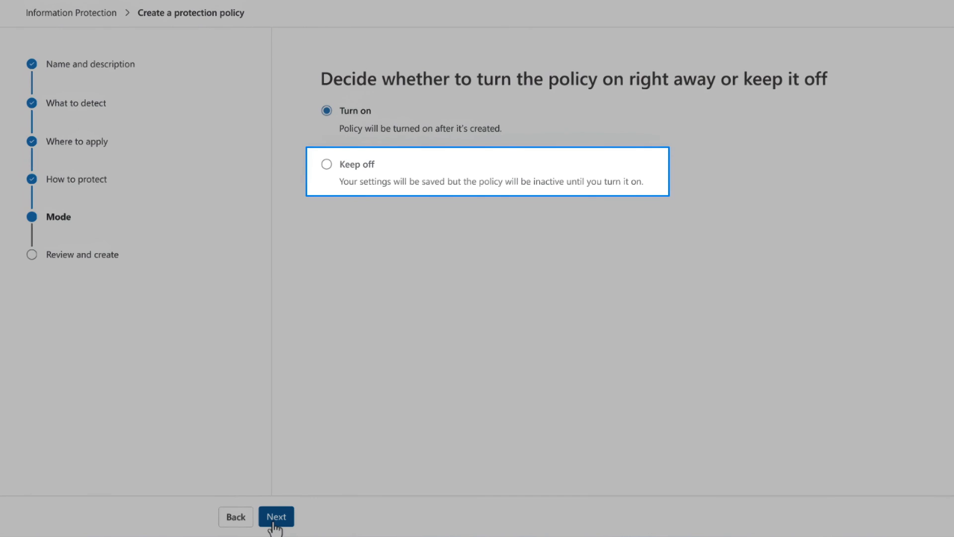
- Keep 'FTE confidential data' turned on, review, create it, and close the wizard
click(275, 516)
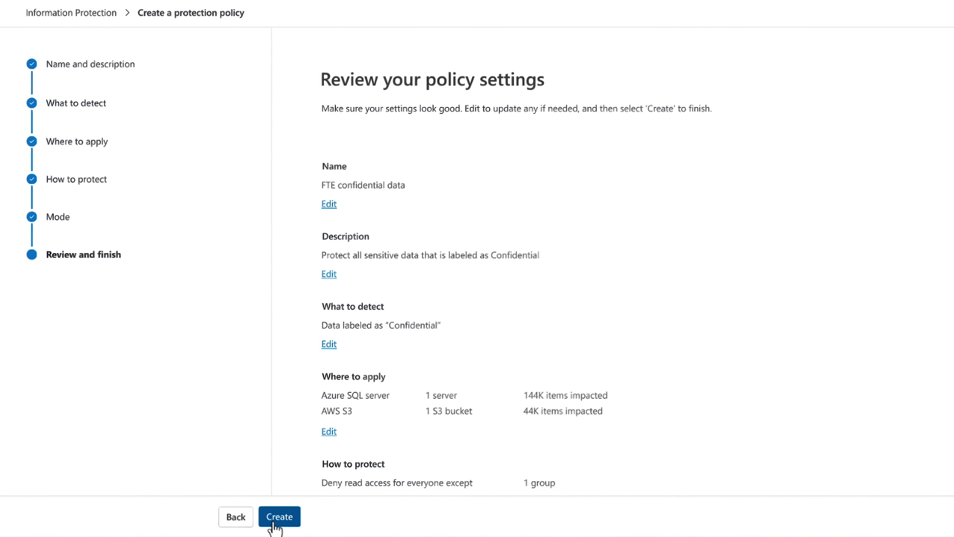
click(279, 516)
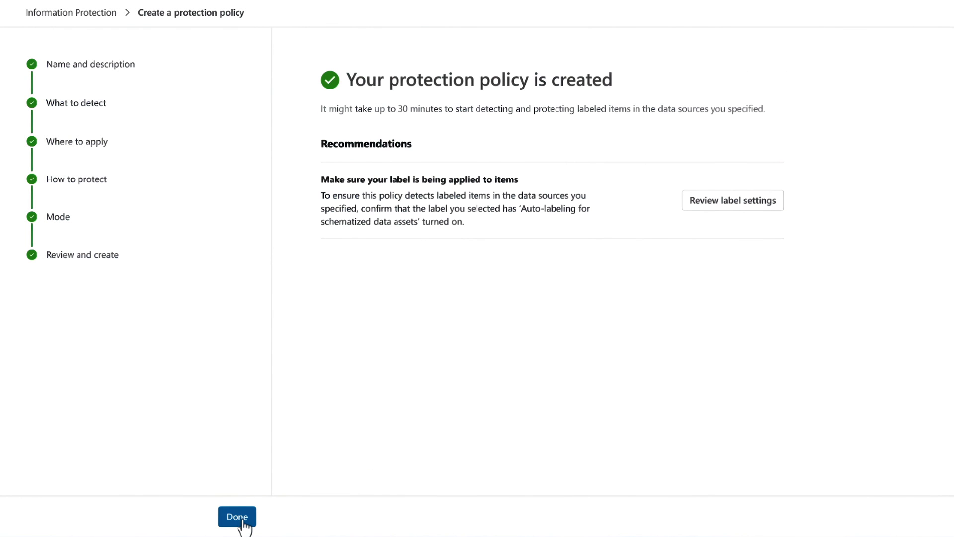
click(236, 515)
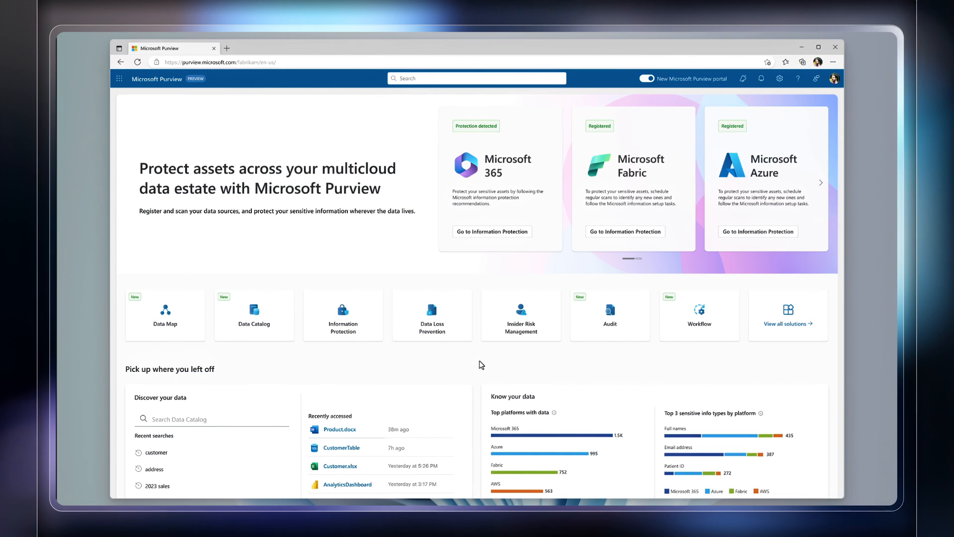
scroll(down, 3)
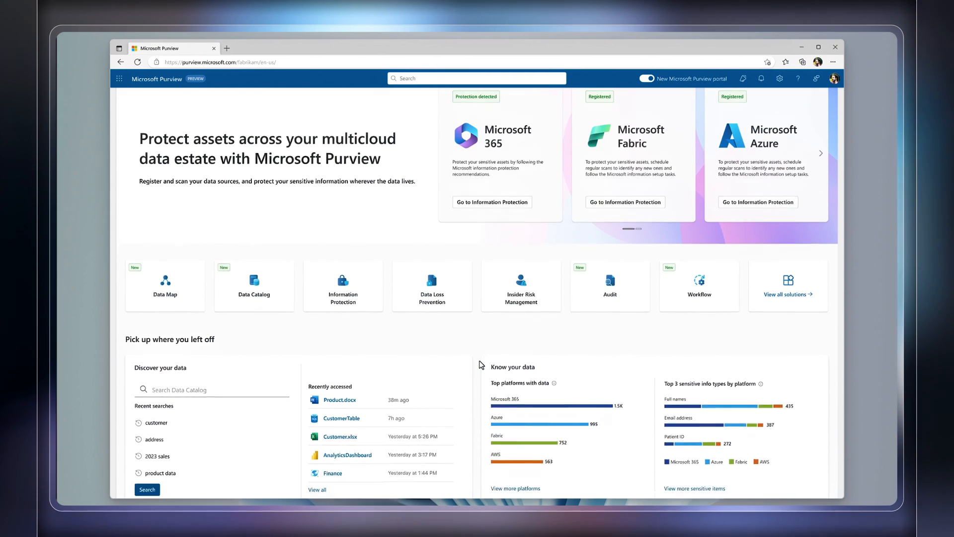
scroll(down, 3)
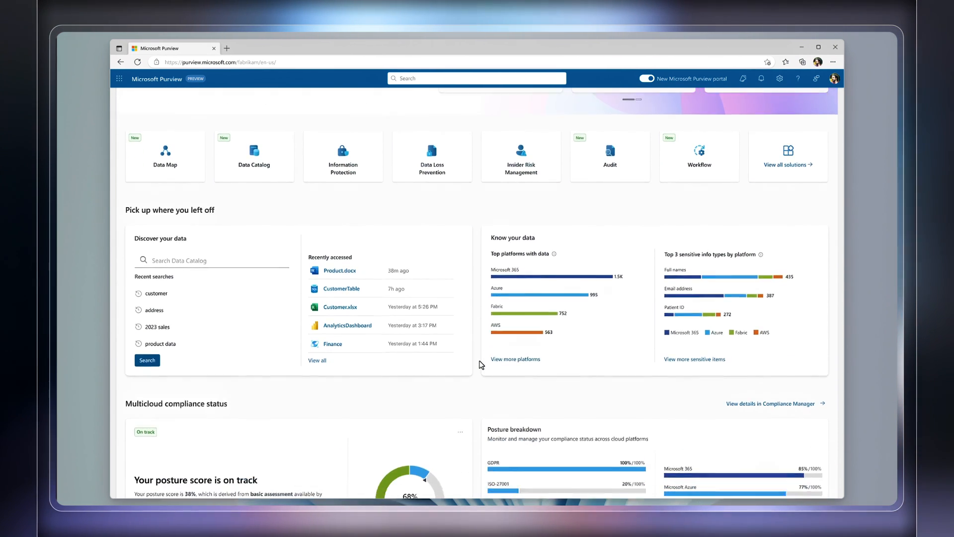
scroll(down, 3)
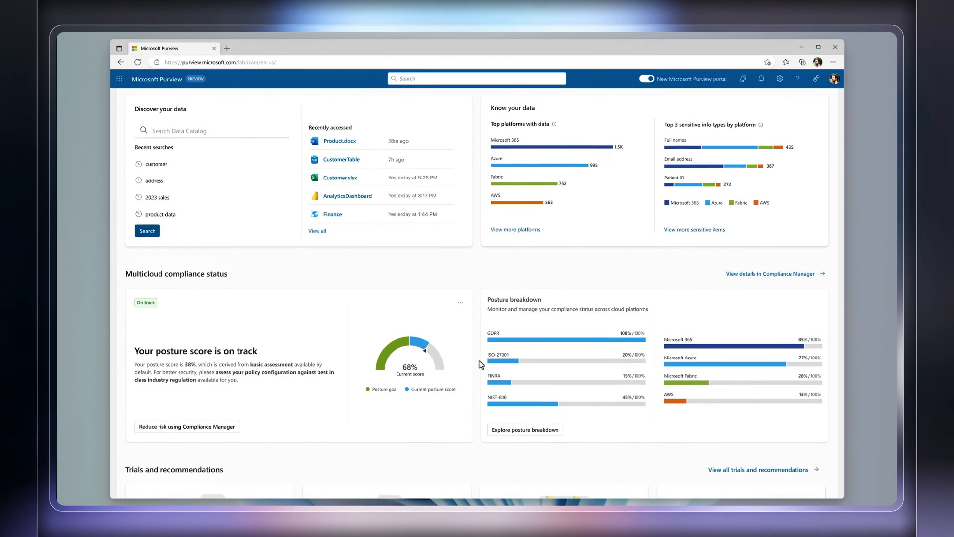